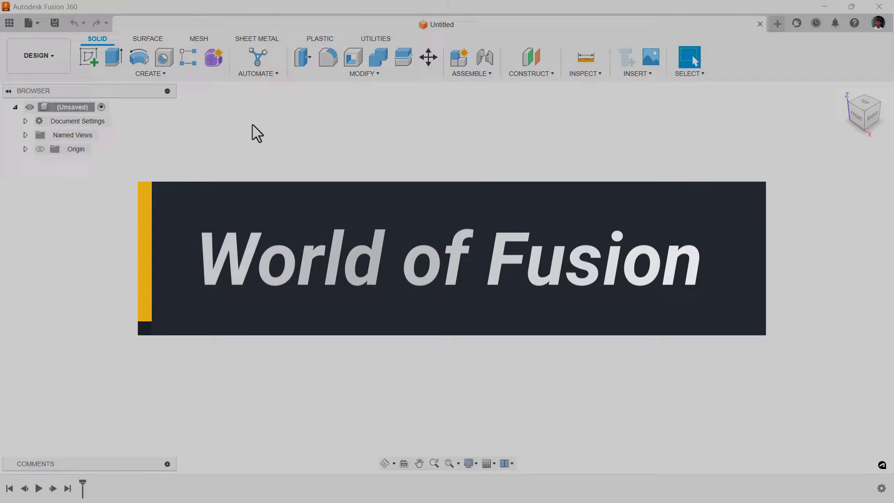
# Save the empty design as 'PCC Assy' in the PCC Series folder.
pyautogui.click(149, 73)
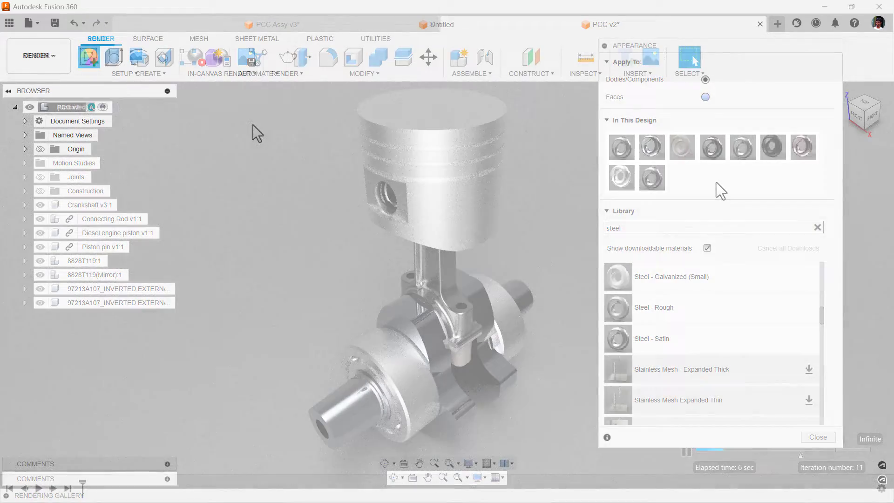
pyautogui.click(441, 24)
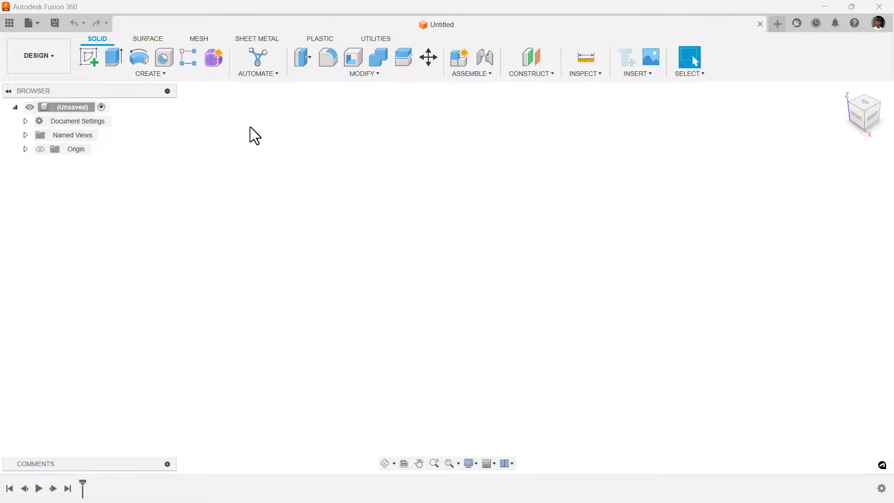
pyautogui.moveTo(198, 137)
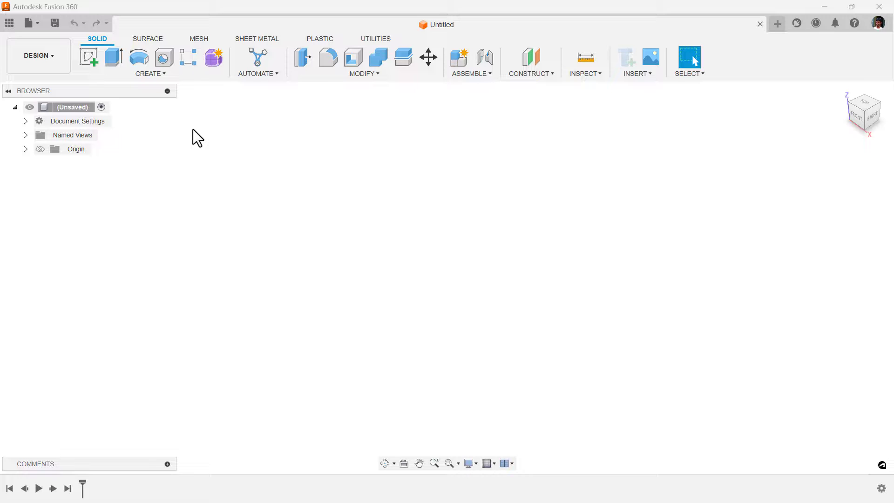
pyautogui.press('ctrl+s')
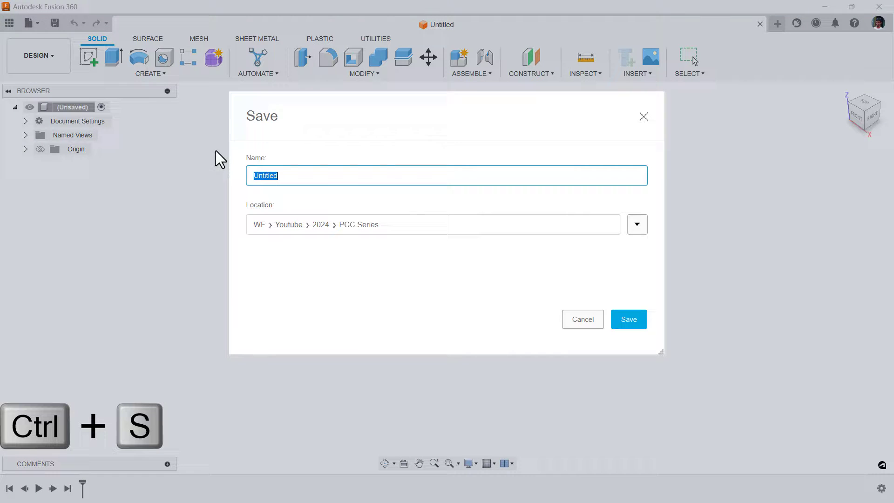
pyautogui.moveTo(333, 194)
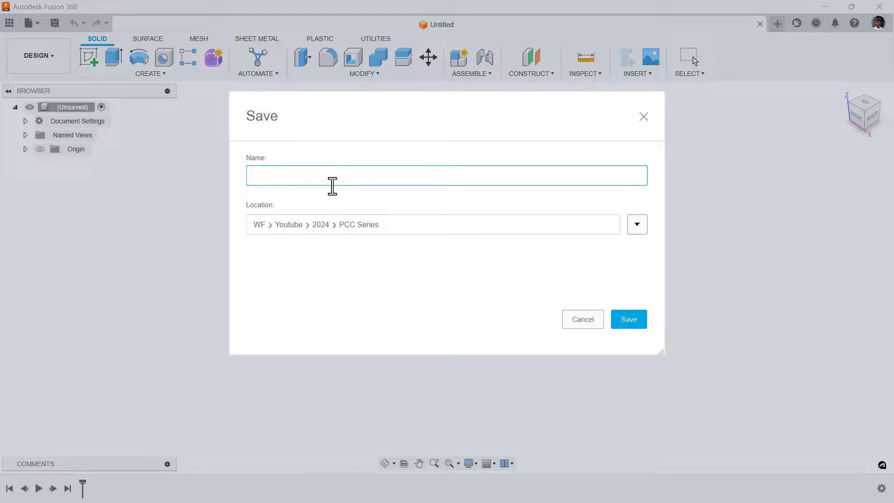
pyautogui.write('P')
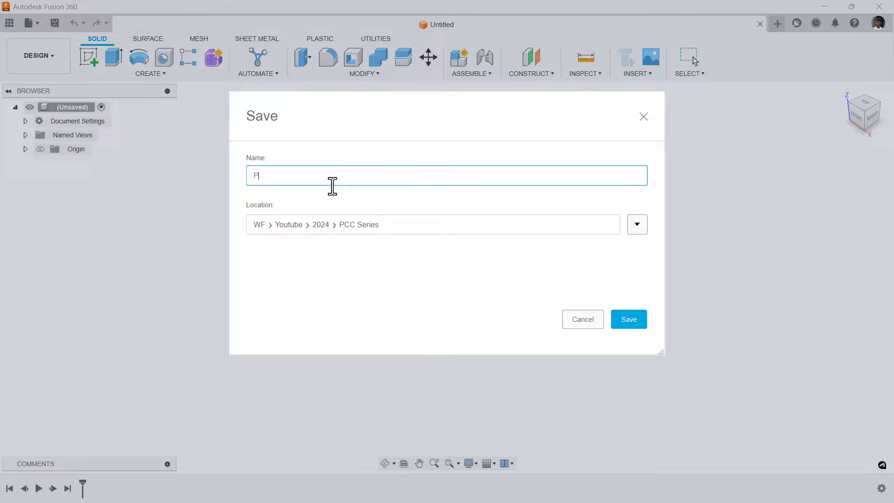
pyautogui.write('CC Assy')
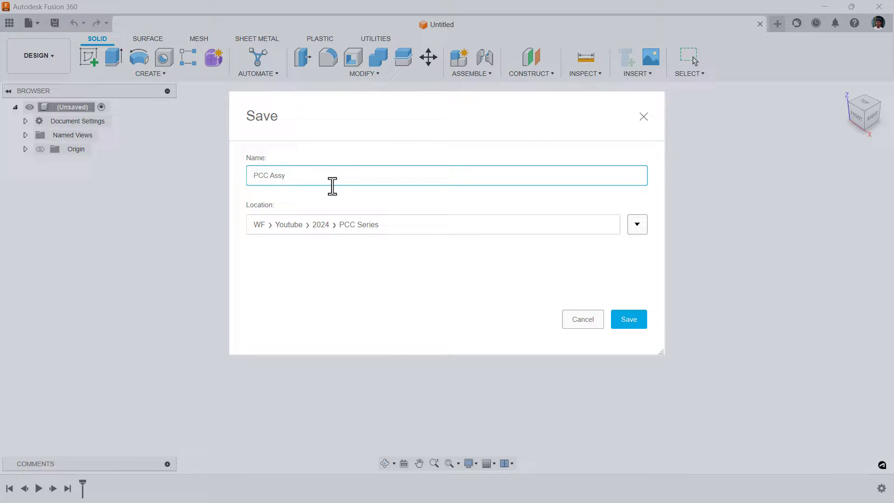
pyautogui.click(628, 319)
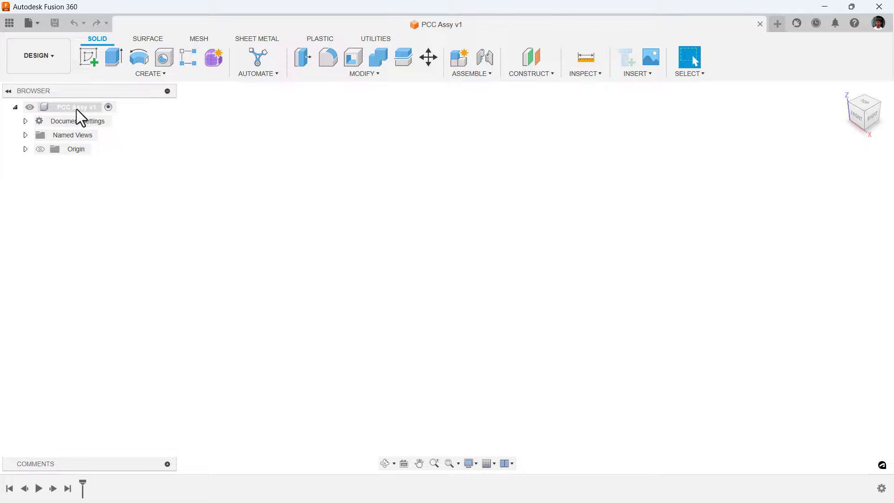
# Add a new internal component named Crankshaft to the root assembly.
pyautogui.rightClick(70, 107)
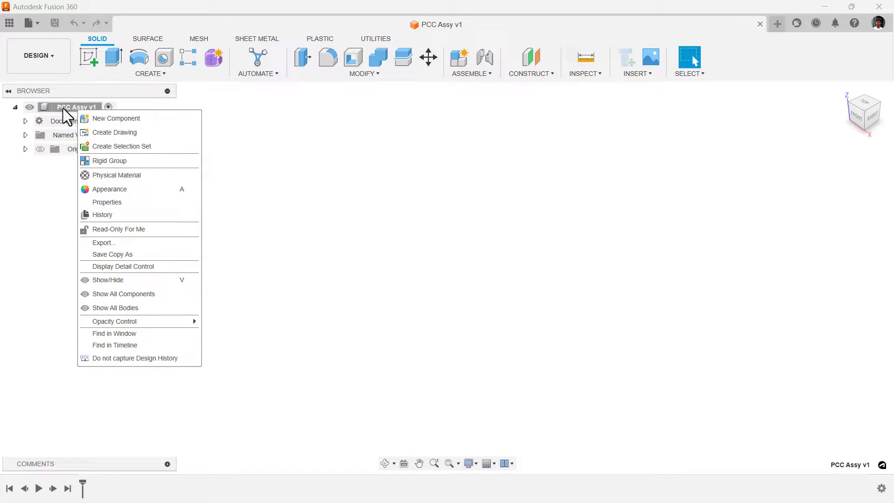
pyautogui.moveTo(117, 118)
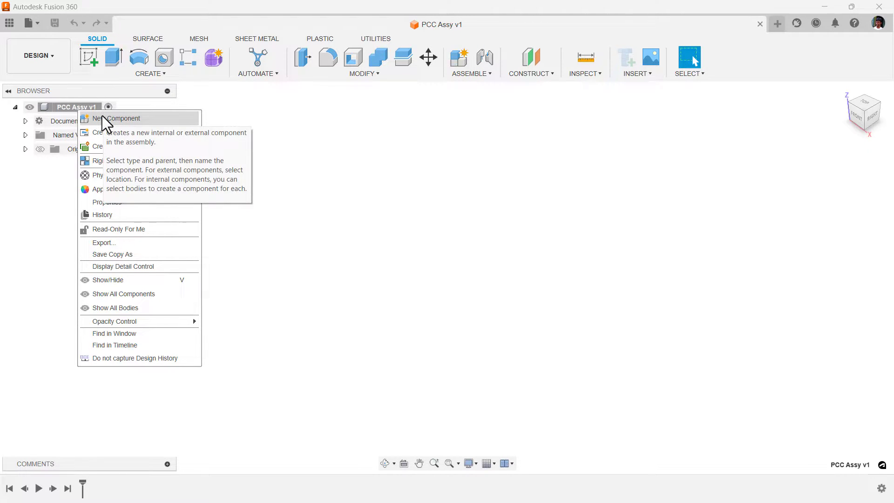
pyautogui.click(120, 118)
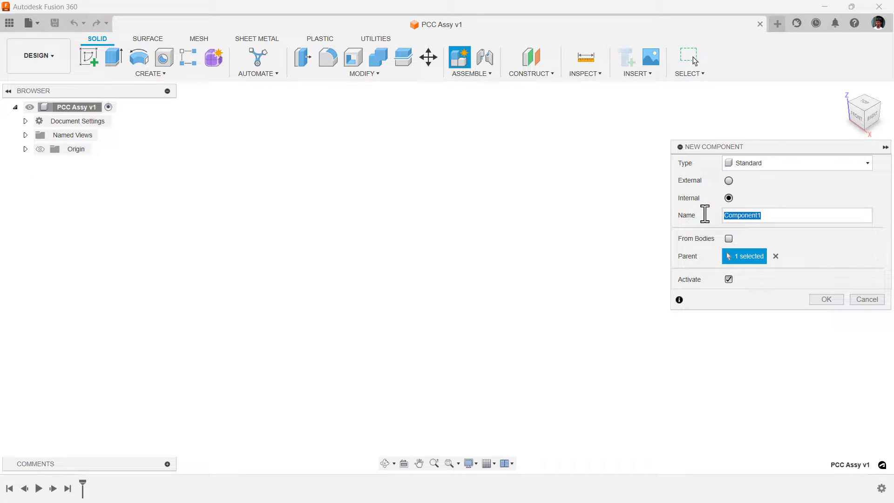
pyautogui.moveTo(706, 221)
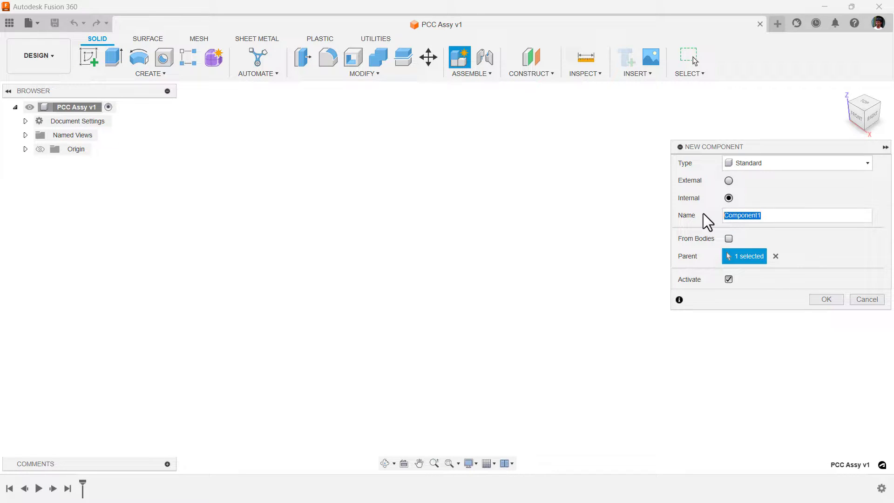
pyautogui.write('Cranksh')
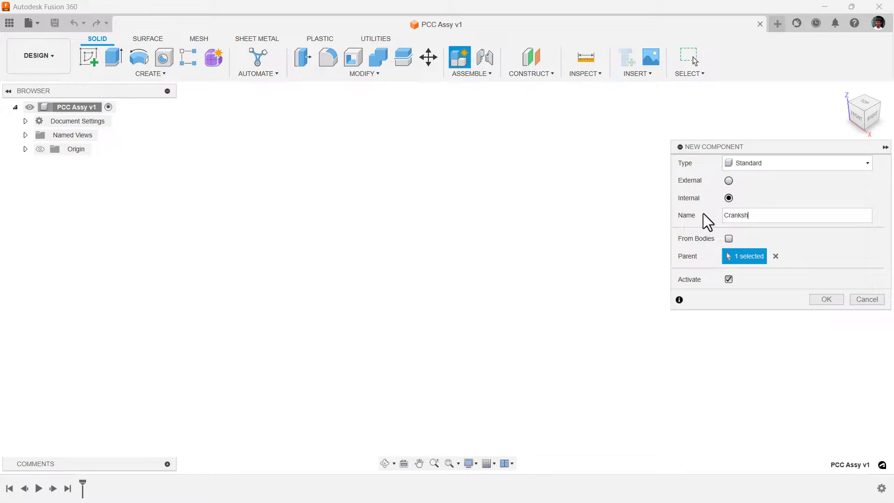
pyautogui.write('f')
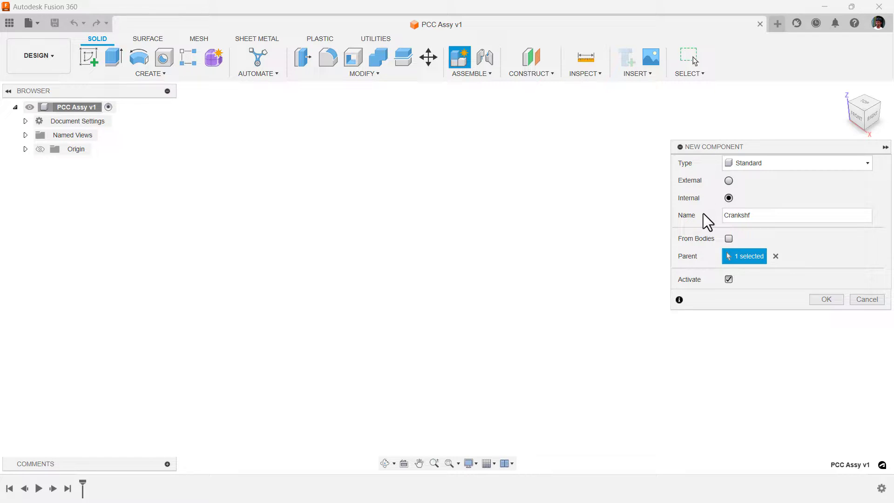
pyautogui.click(825, 299)
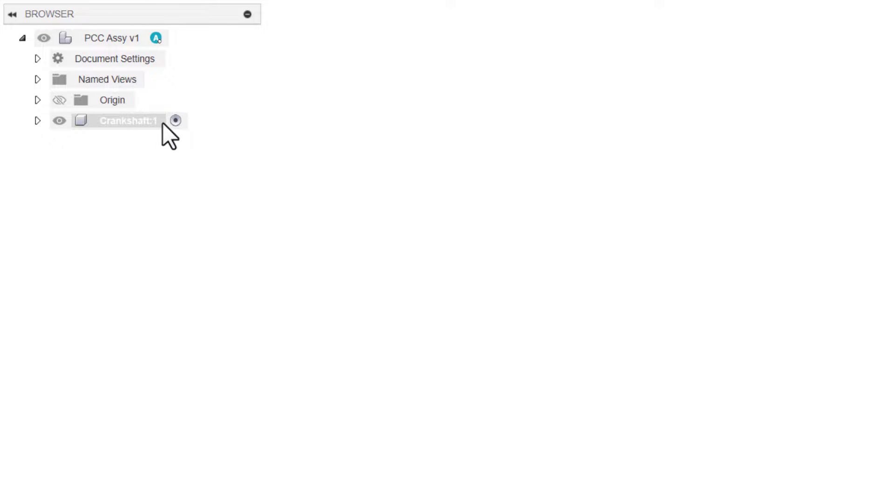
pyautogui.moveTo(143, 125)
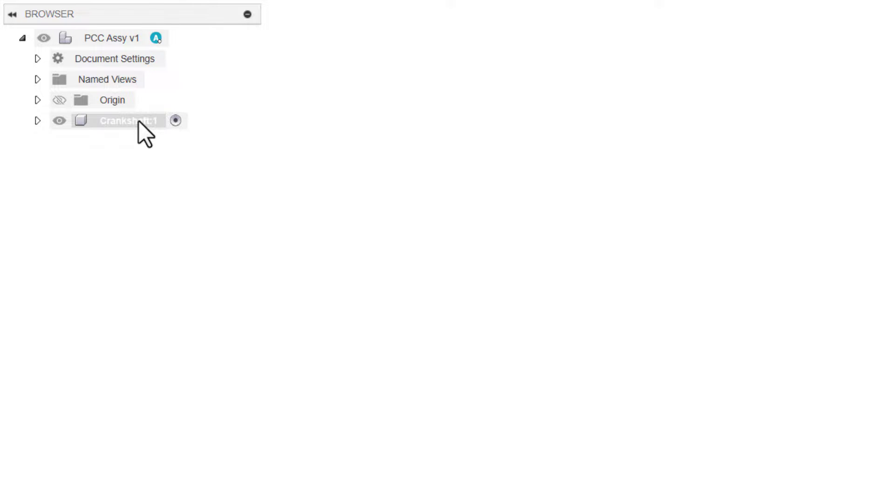
pyautogui.moveTo(154, 125)
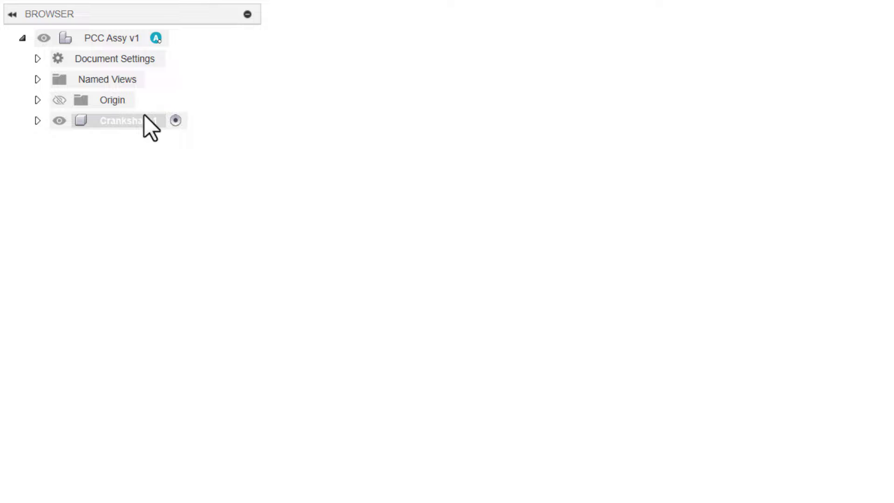
pyautogui.moveTo(114, 123)
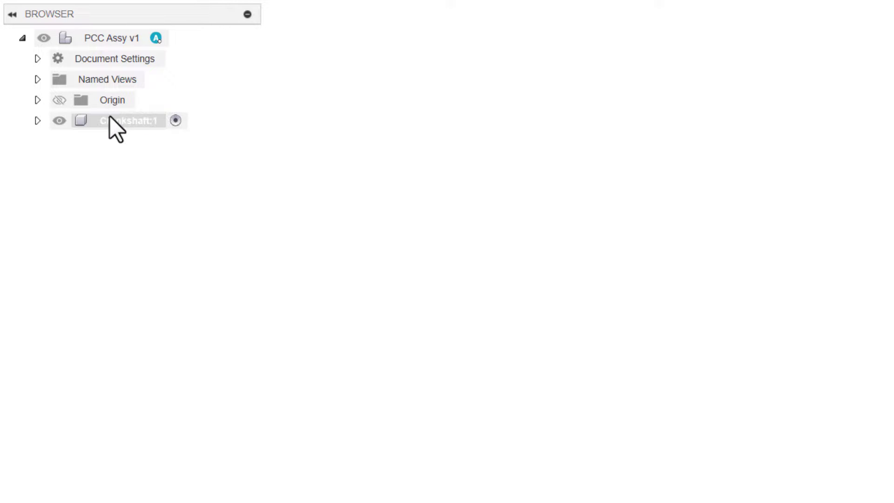
pyautogui.click(131, 120)
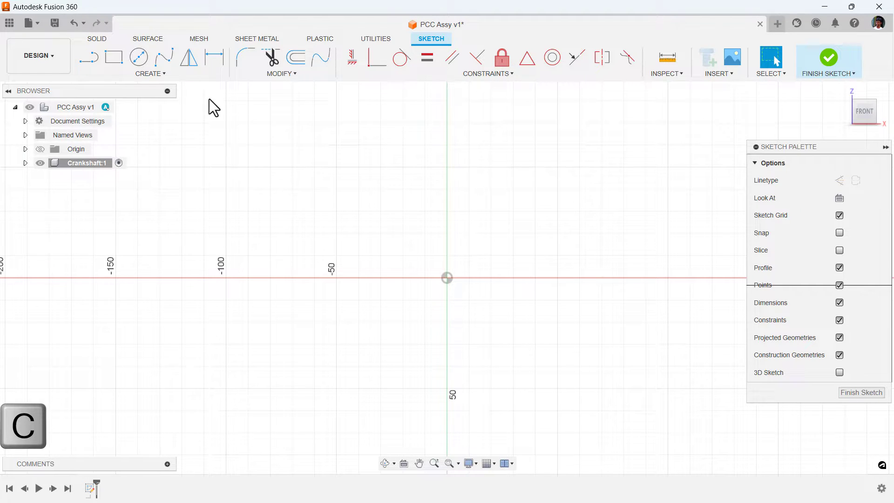
pyautogui.moveTo(138, 57)
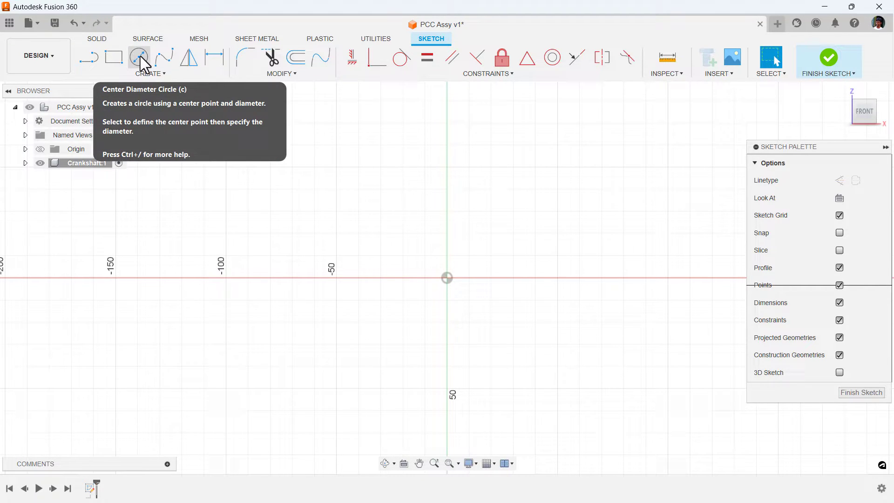
# Draw a 40 mm diameter circle at the origin and check the document units.
pyautogui.click(139, 56)
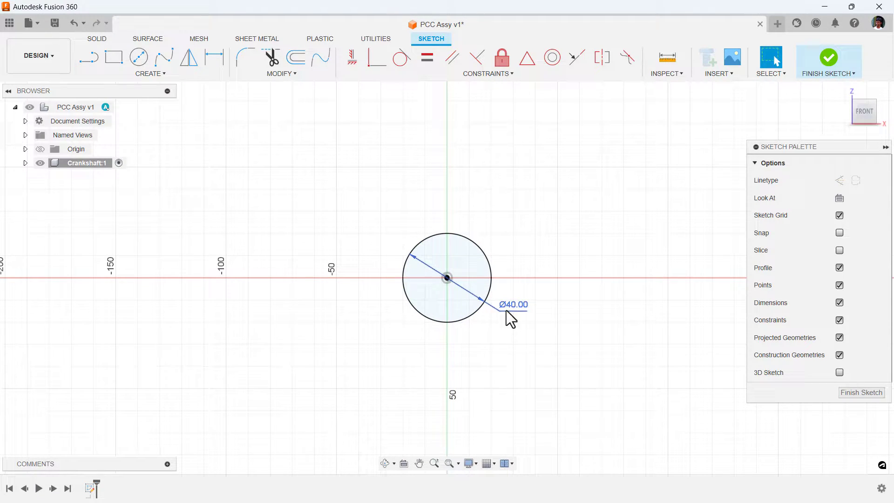
pyautogui.click(25, 121)
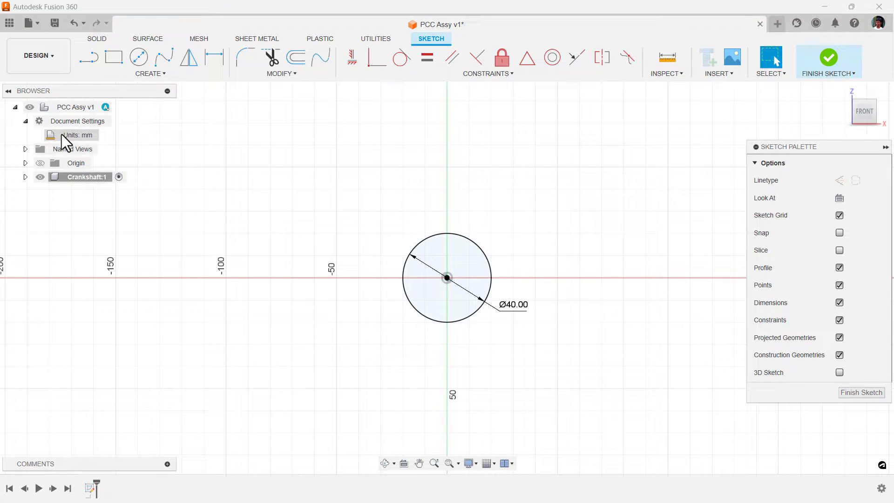
pyautogui.click(25, 121)
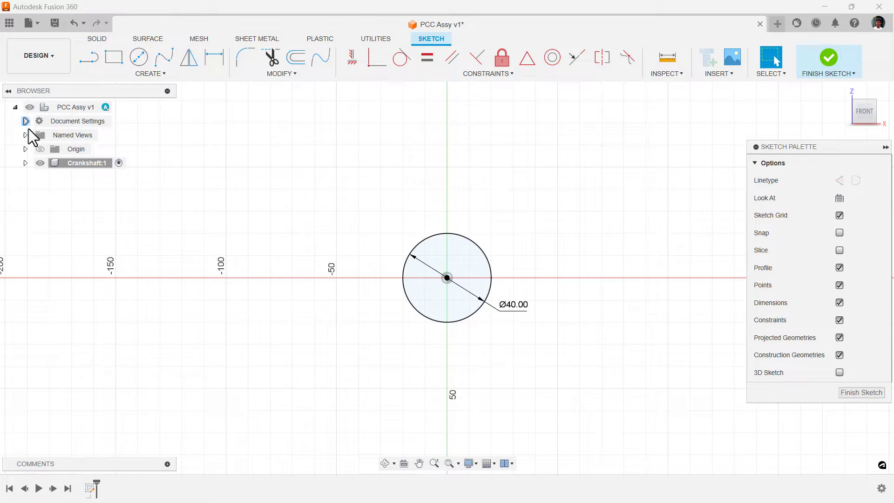
pyautogui.moveTo(828, 63)
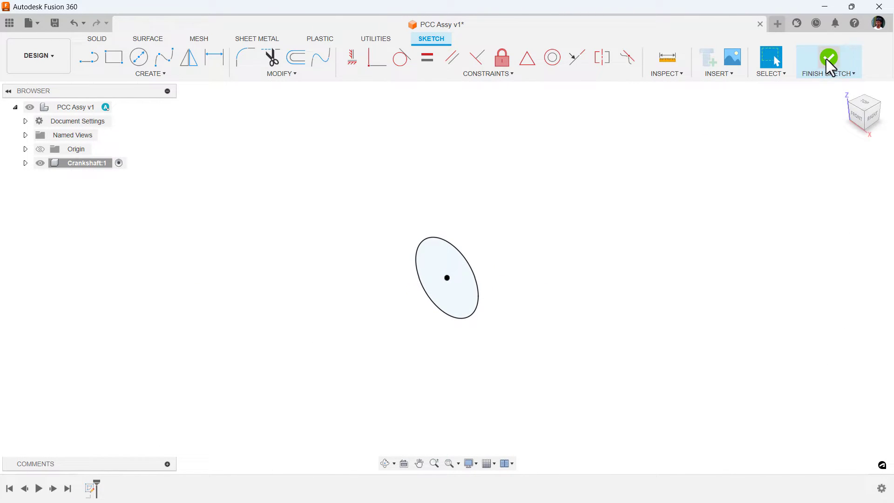
# Finish the circle sketch and extrude it 30 mm into a solid cylinder.
pyautogui.click(827, 57)
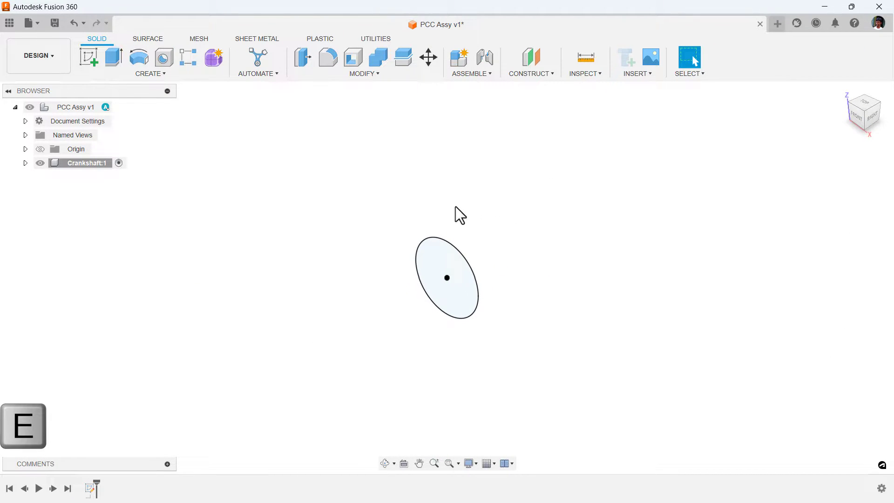
pyautogui.moveTo(112, 56)
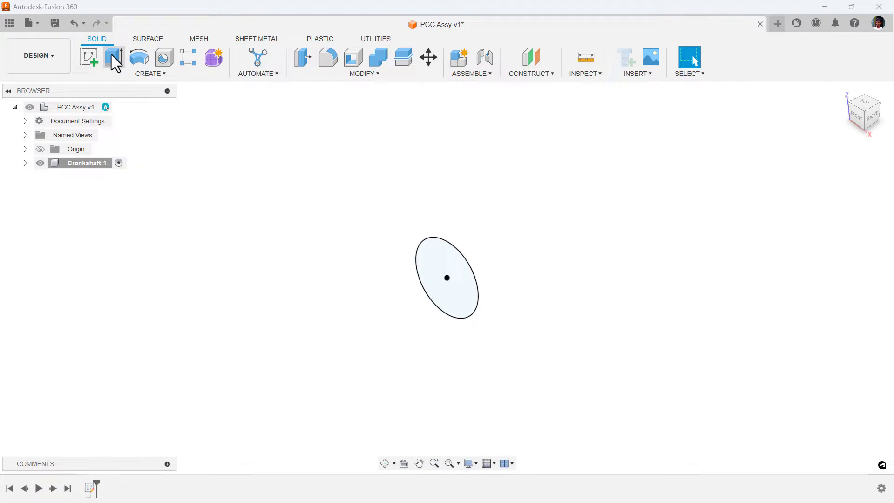
pyautogui.click(114, 57)
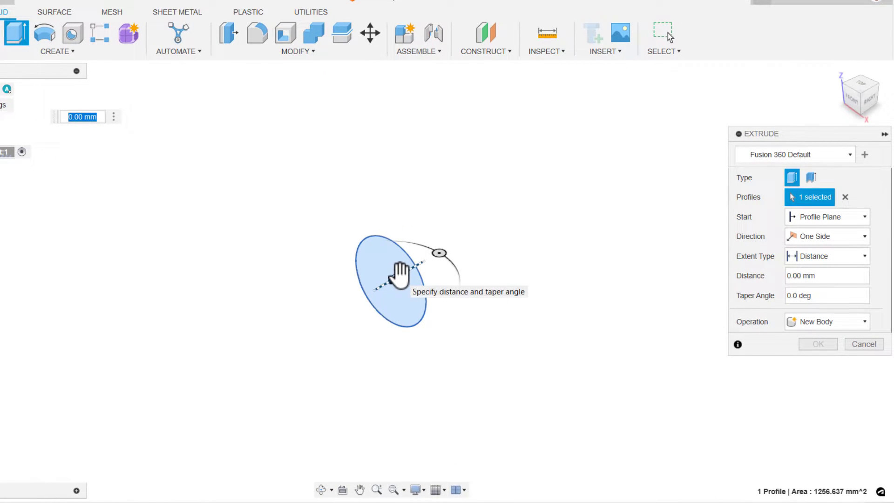
pyautogui.moveTo(422, 262); pyautogui.dragTo(450, 254)
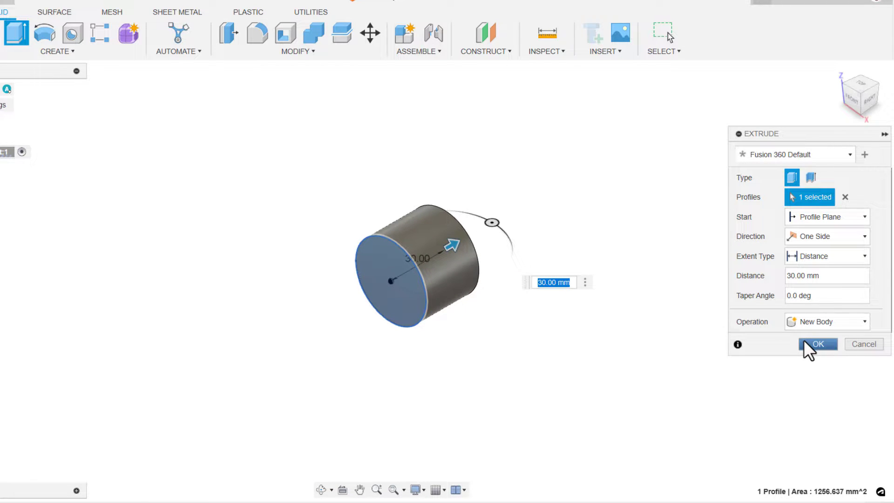
pyautogui.click(817, 344)
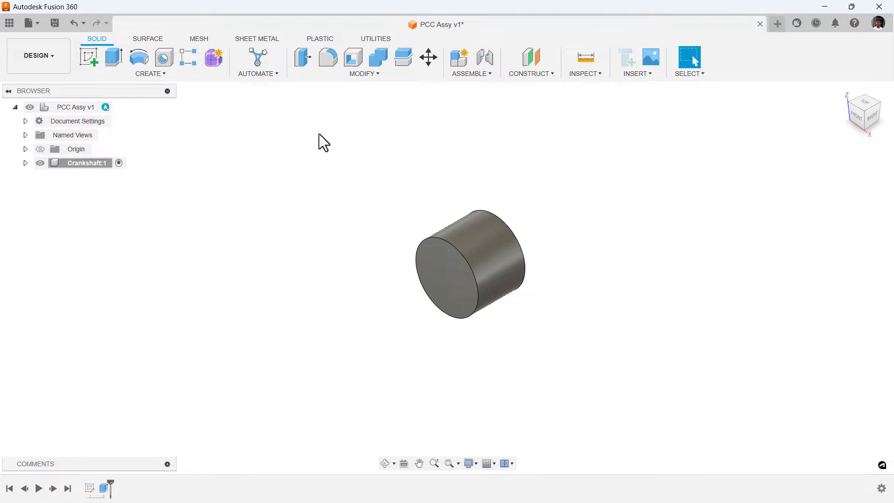
pyautogui.moveTo(88, 57)
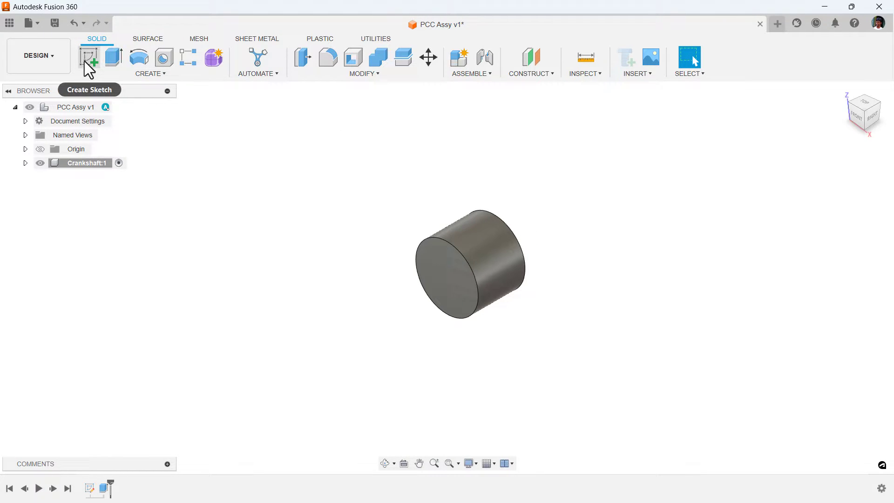
# Sketch a 38 mm diameter circle on the cylinder's end face and finish the sketch.
pyautogui.click(88, 57)
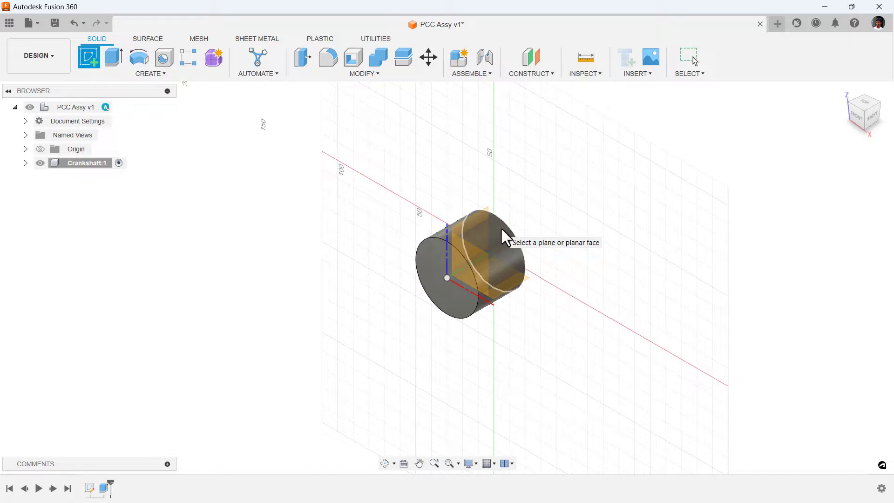
pyautogui.click(862, 111)
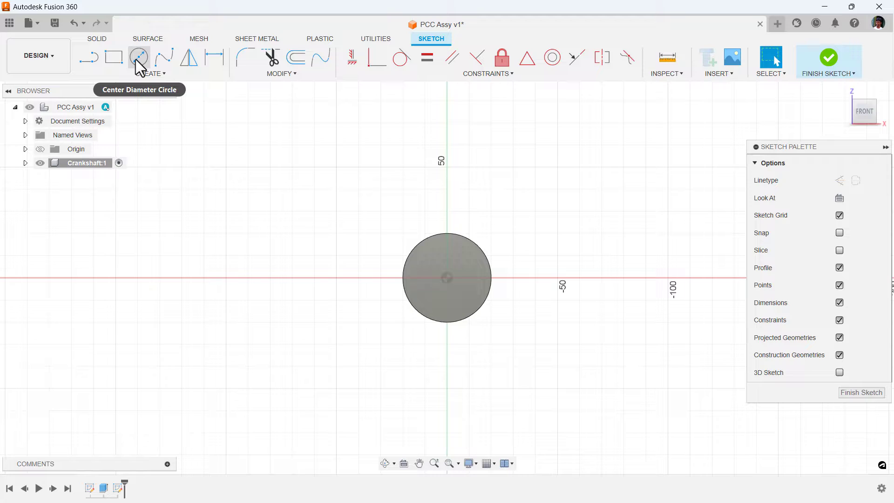
pyautogui.click(139, 57)
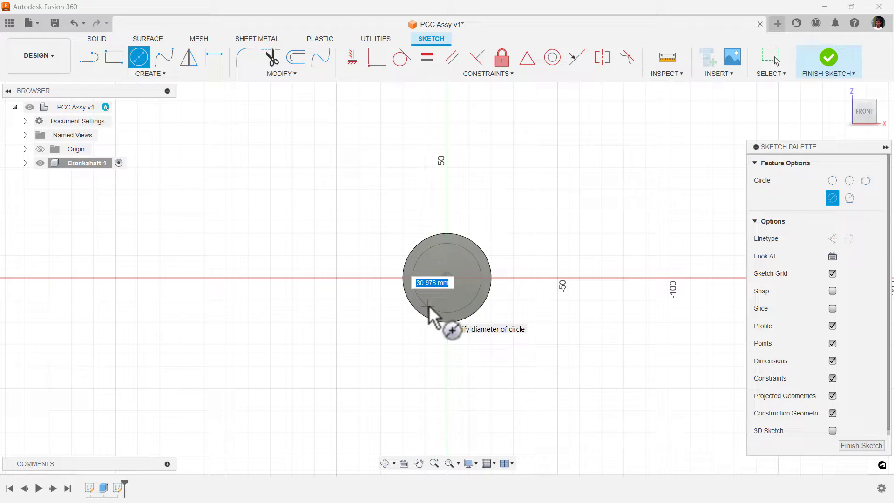
pyautogui.write('38')
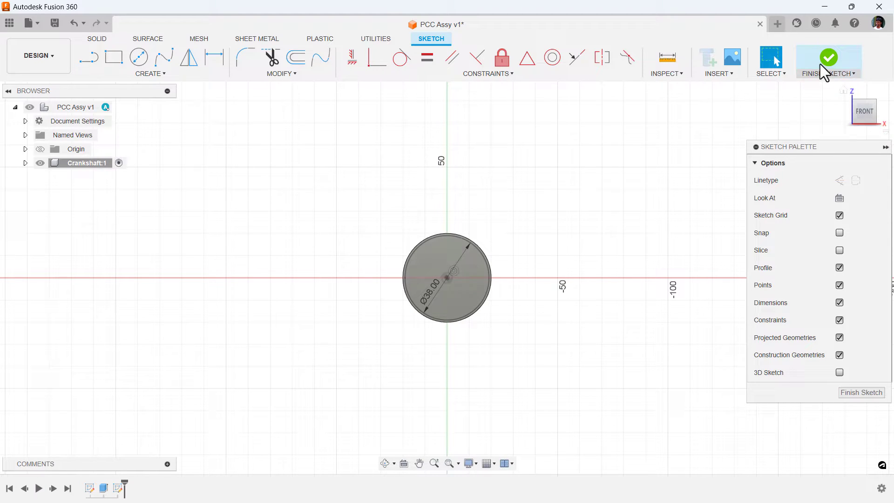
pyautogui.click(828, 57)
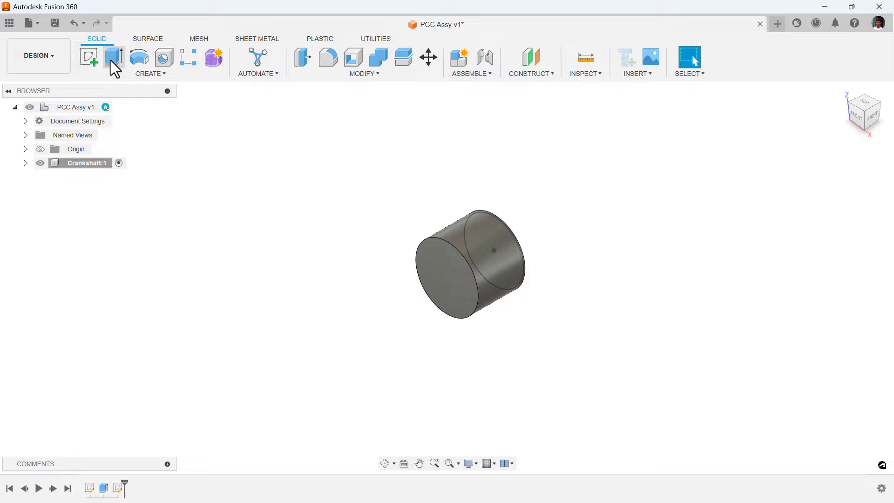
# Extrude the 38 mm circle 42 mm with a -4° taper, joined to the cylinder.
pyautogui.click(113, 57)
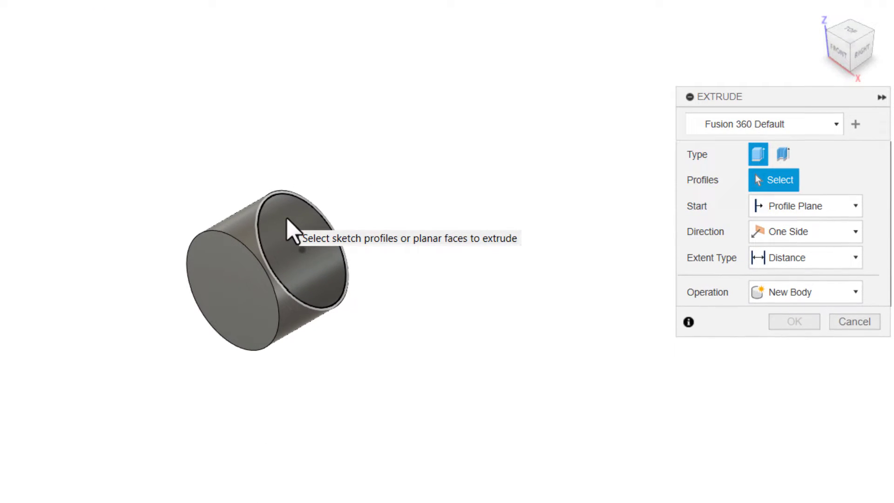
pyautogui.click(290, 239)
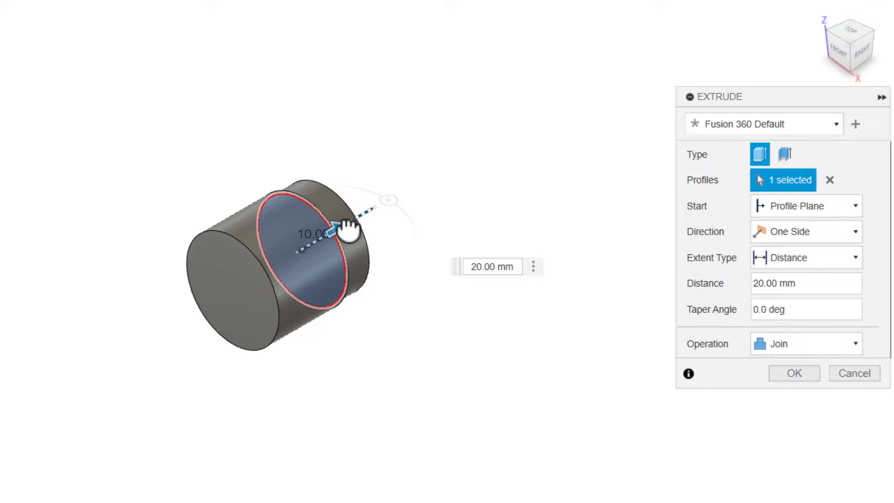
pyautogui.moveTo(342, 228); pyautogui.dragTo(404, 191)
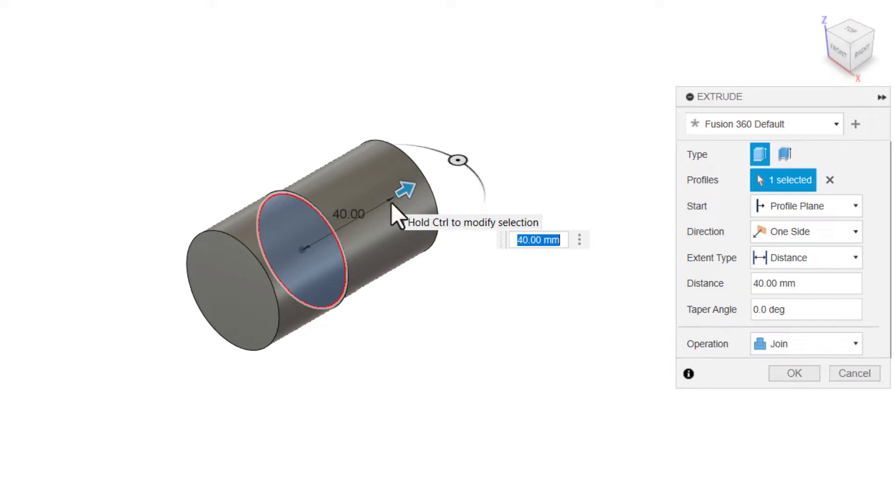
pyautogui.write('42')
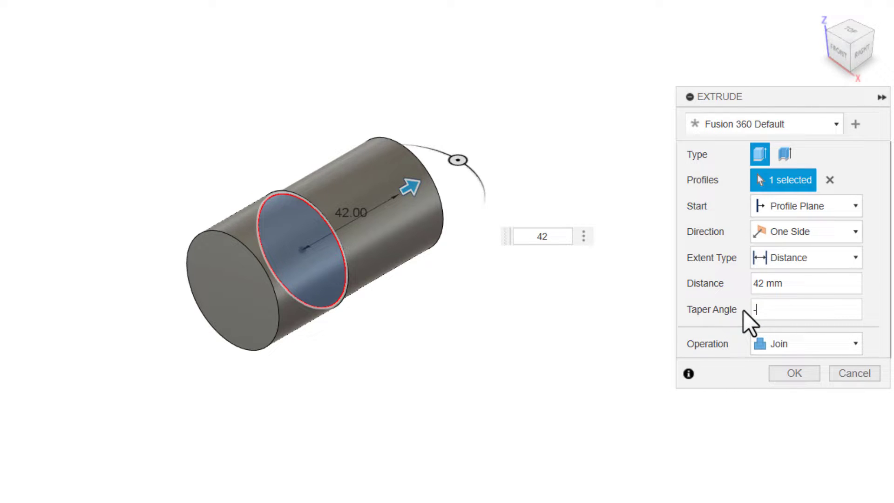
pyautogui.write('-4')
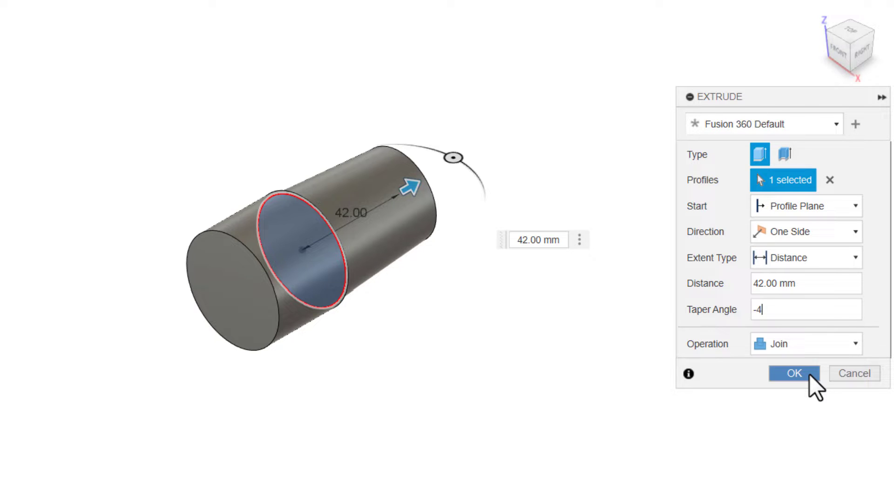
pyautogui.click(792, 373)
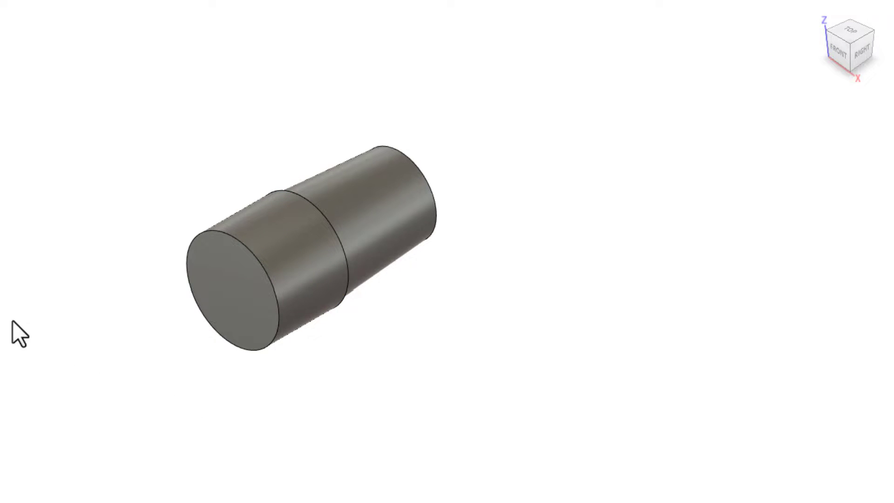
pyautogui.moveTo(493, 200)
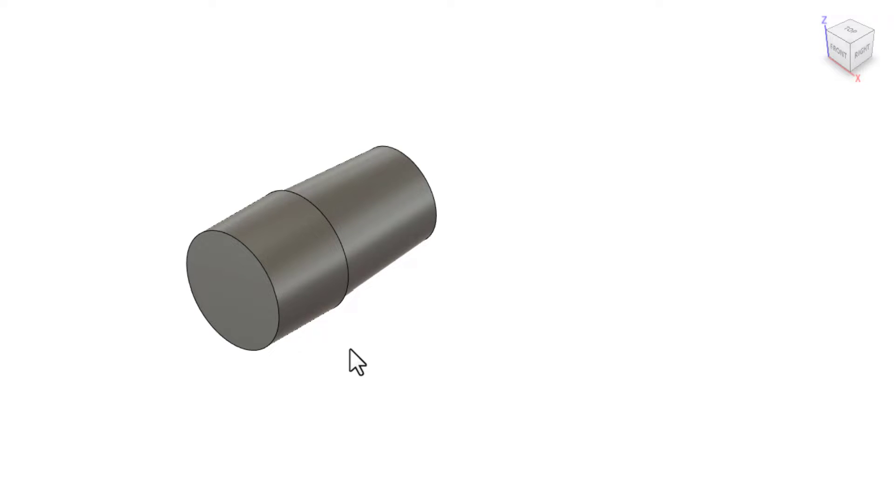
pyautogui.moveTo(107, 98)
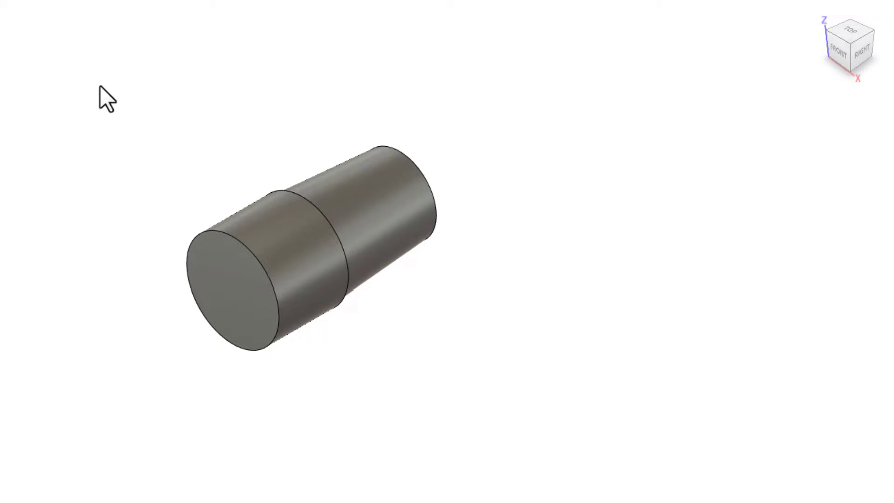
pyautogui.moveTo(167, 151)
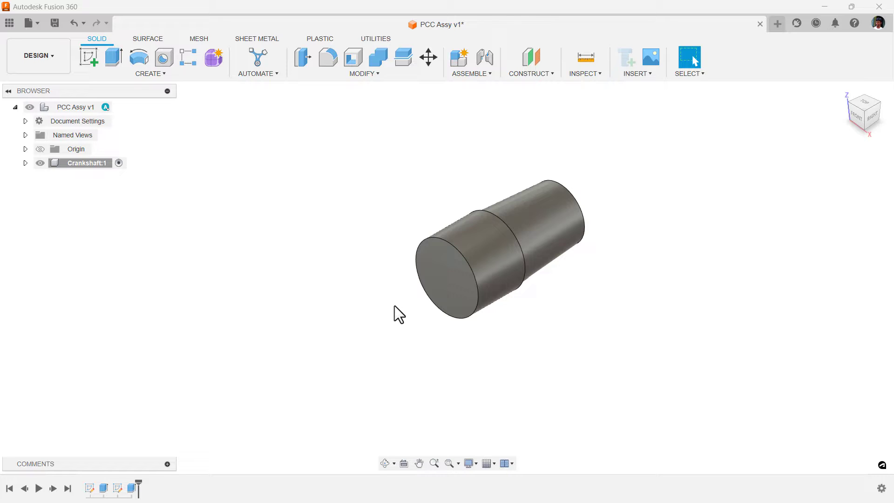
pyautogui.moveTo(325, 230)
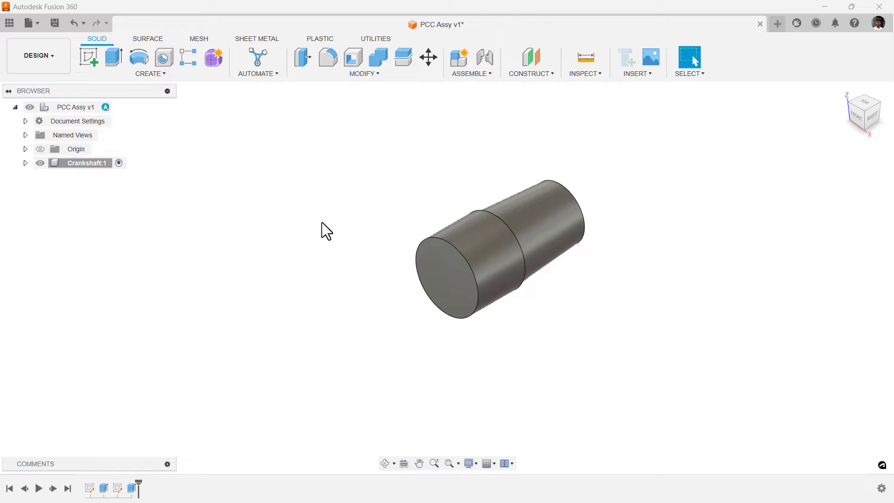
pyautogui.moveTo(341, 247)
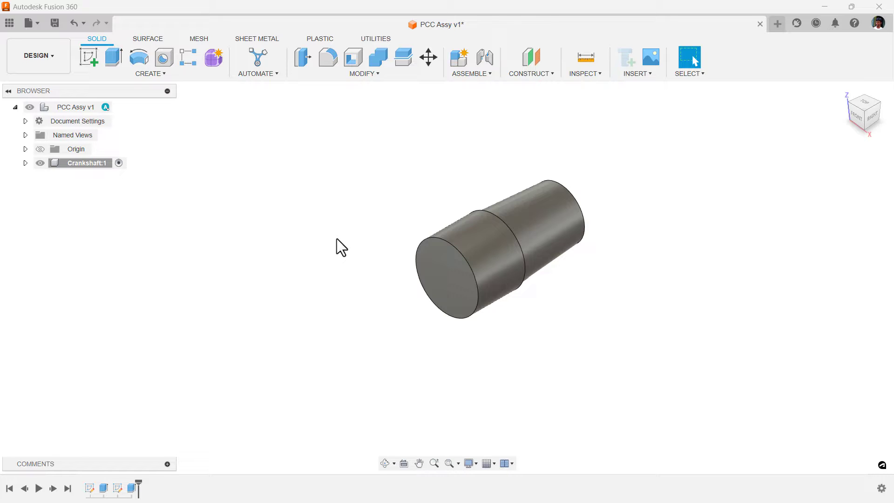
pyautogui.moveTo(632, 86)
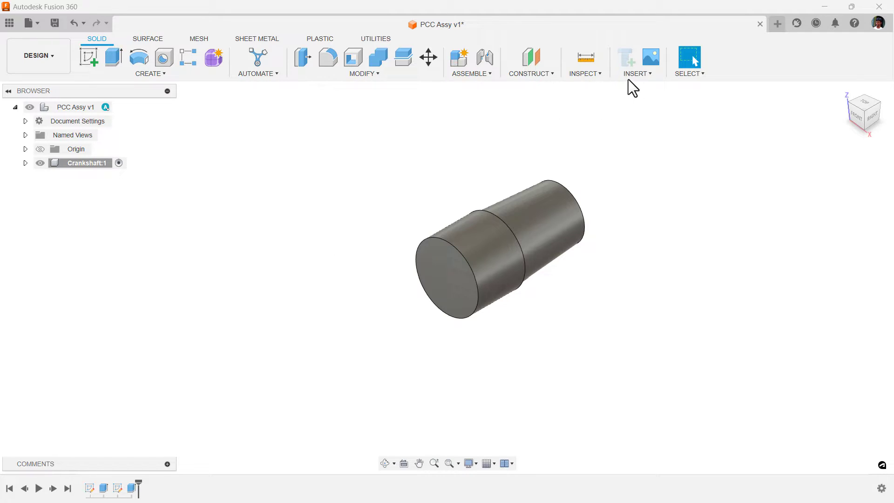
# Start inserting an image canvas from the Insert menu.
pyautogui.click(635, 63)
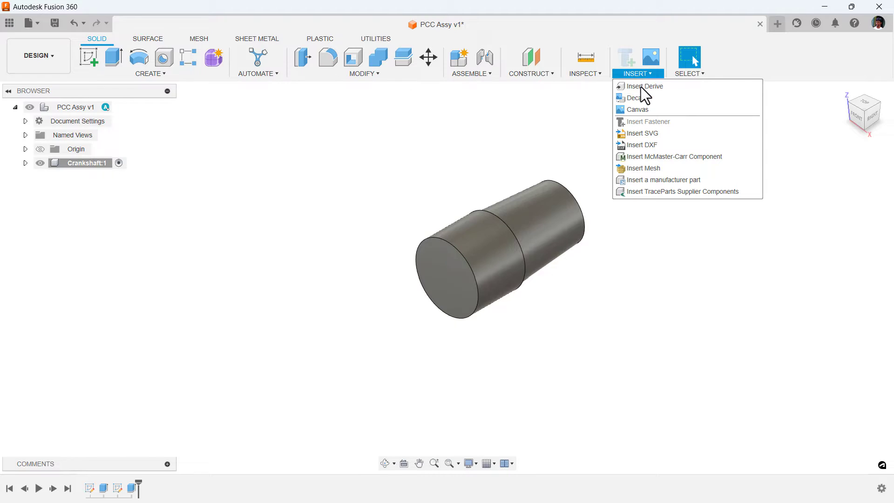
pyautogui.click(644, 85)
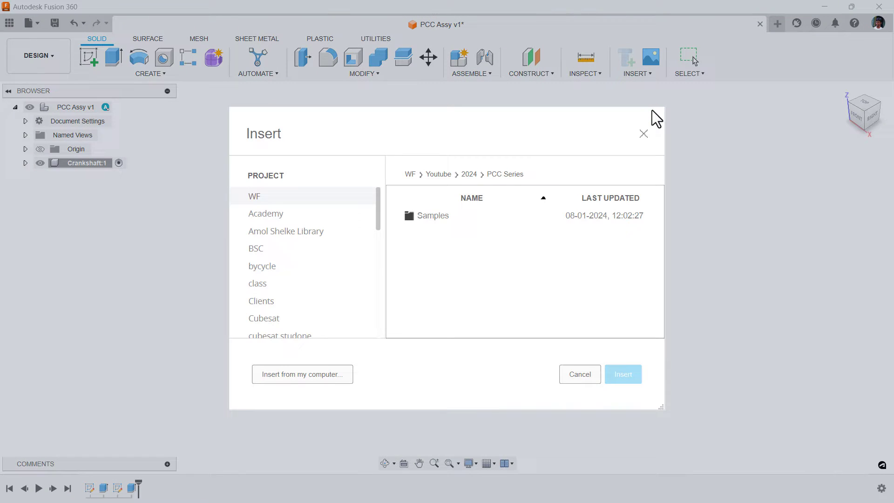
pyautogui.moveTo(316, 358)
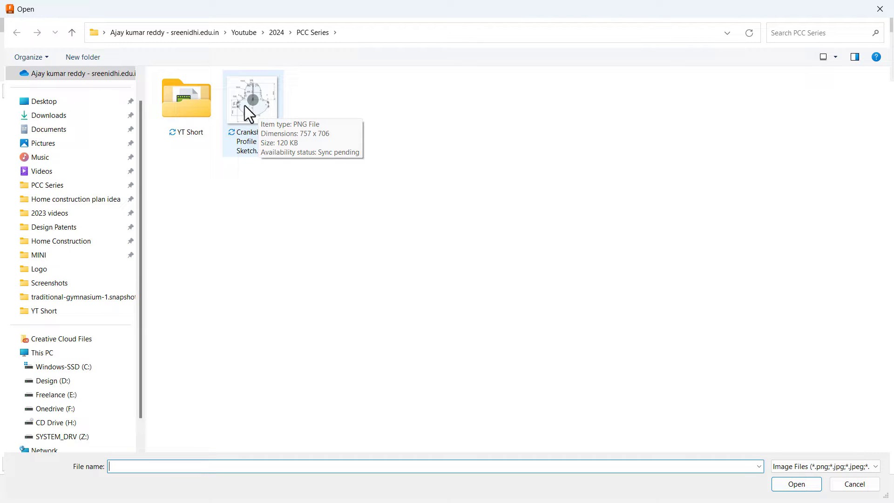
pyautogui.moveTo(256, 117)
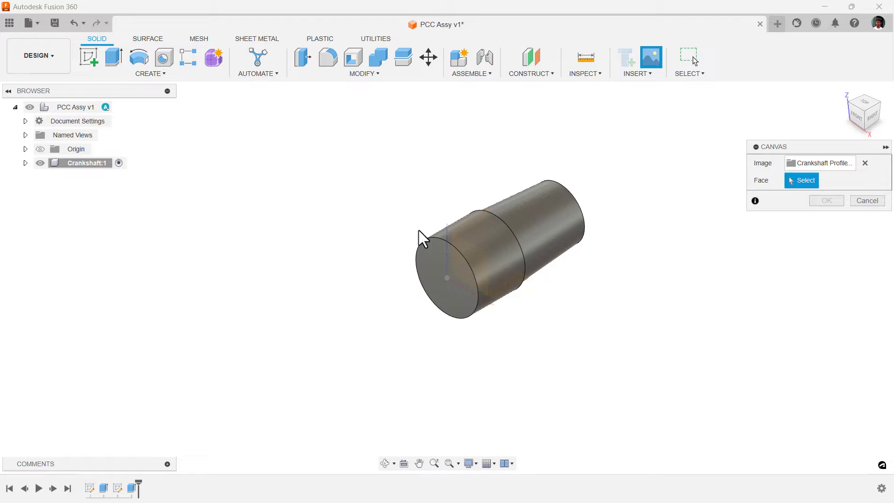
# Place the canvas on the shaft's flat end face and view the model from the front.
pyautogui.click(444, 271)
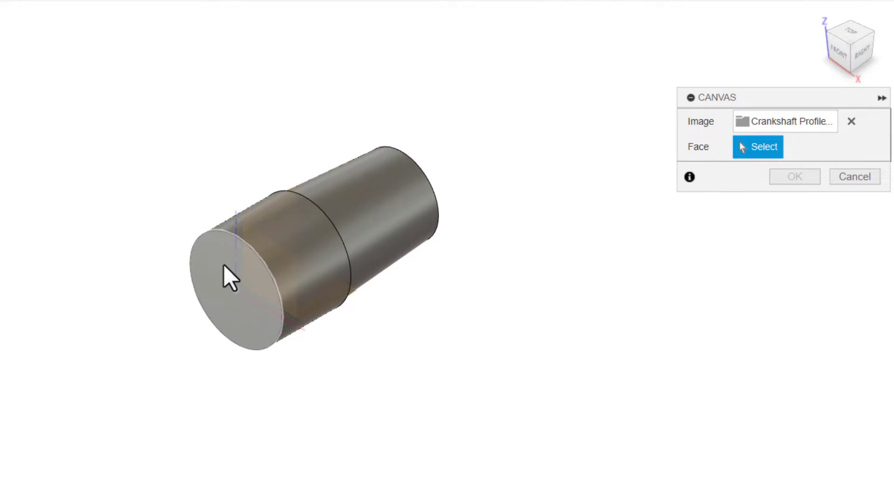
pyautogui.click(239, 280)
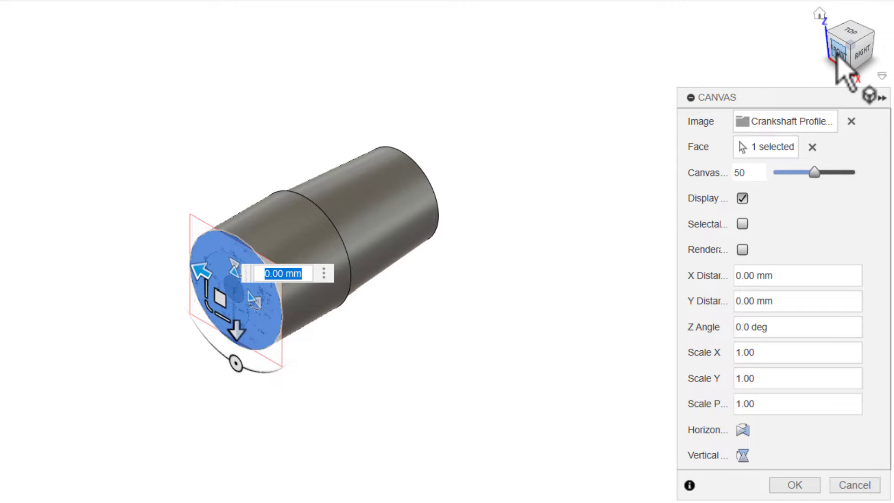
pyautogui.click(852, 53)
pyautogui.write('-30')
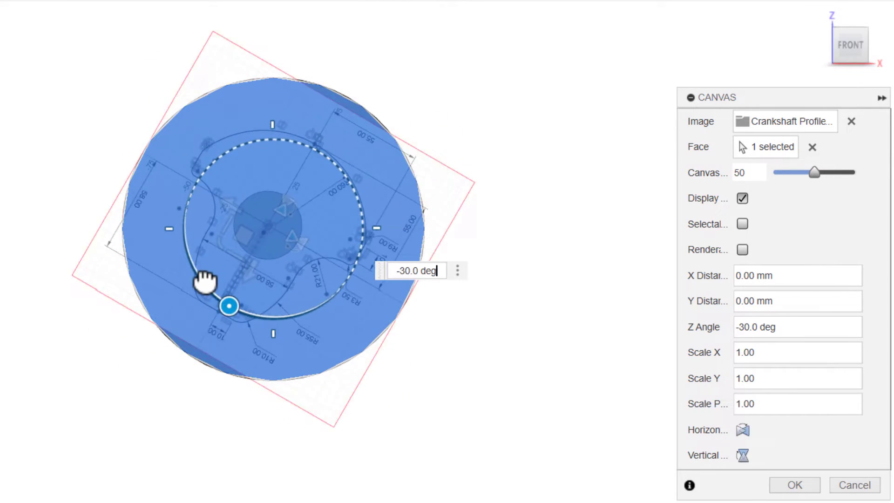
# Rotate, move and rescale the profile image to centre it on the shaft at scale 1.00.
pyautogui.moveTo(229, 307); pyautogui.dragTo(266, 140)
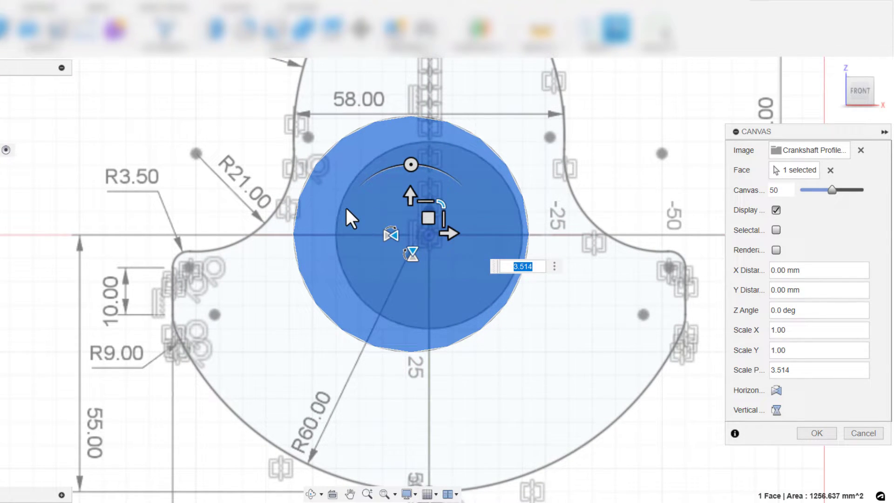
pyautogui.moveTo(339, 148)
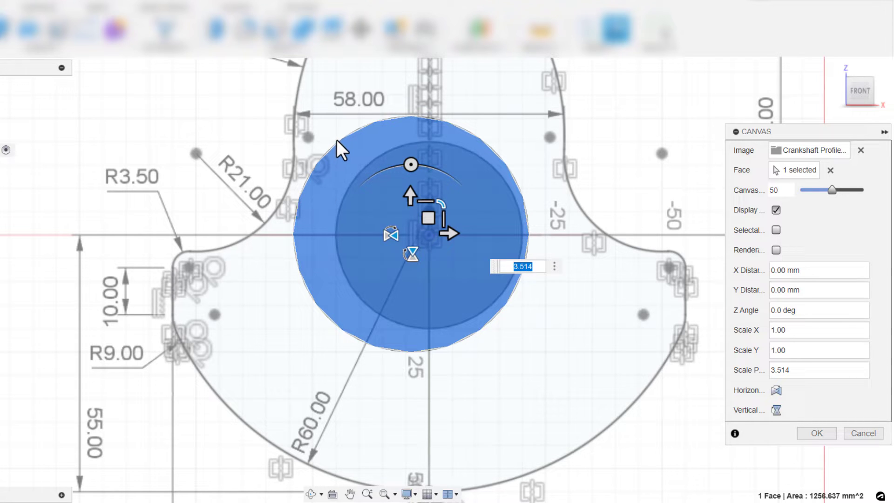
pyautogui.moveTo(506, 320)
pyautogui.write('3.98')
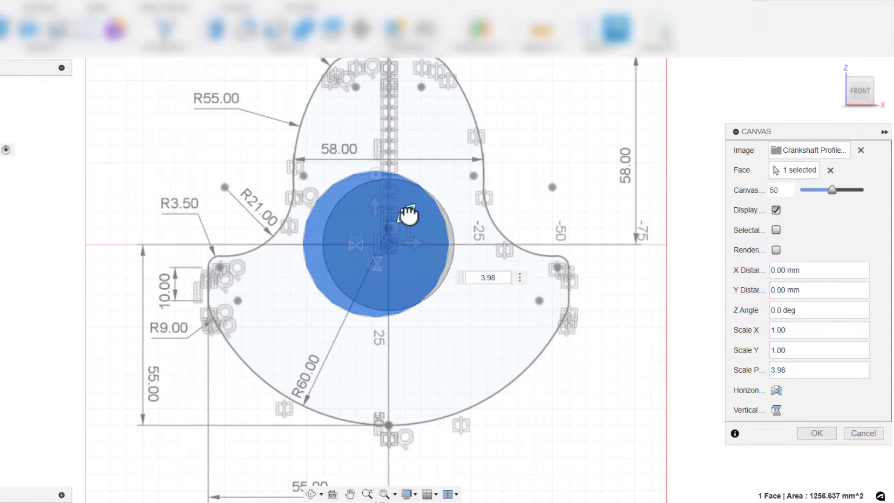
pyautogui.moveTo(407, 215); pyautogui.dragTo(379, 223)
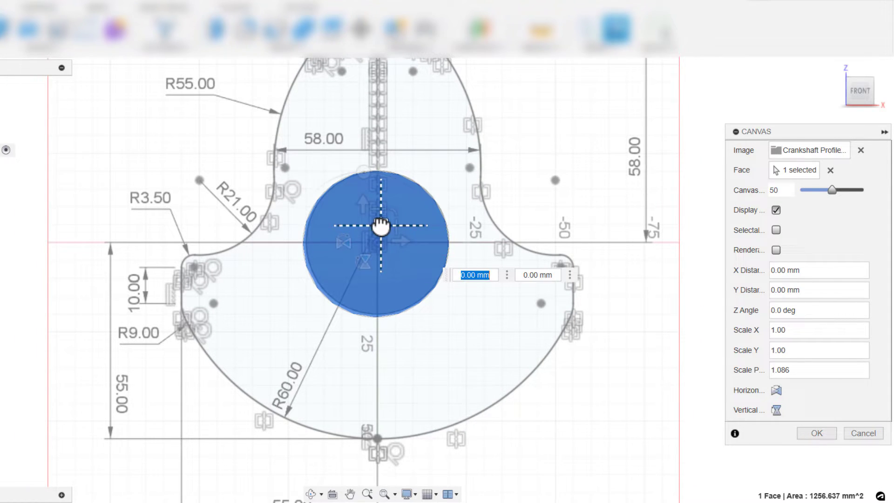
pyautogui.moveTo(381, 226); pyautogui.dragTo(376, 230)
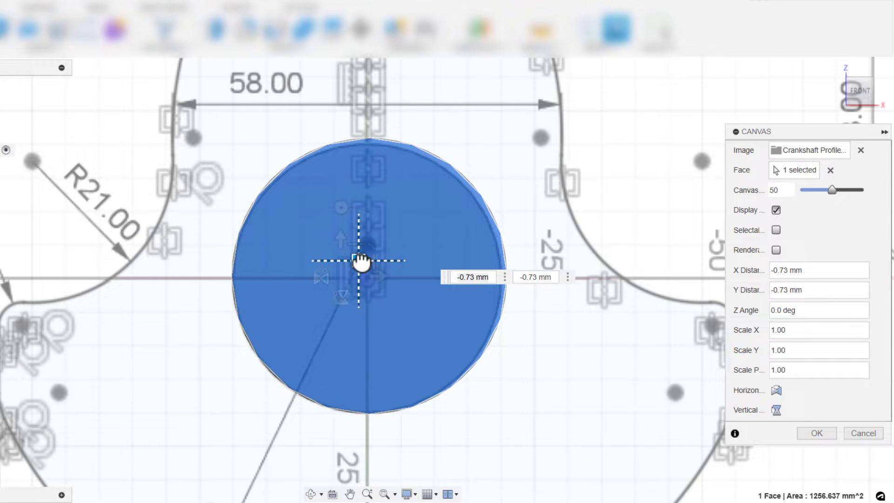
pyautogui.moveTo(365, 262); pyautogui.dragTo(371, 256)
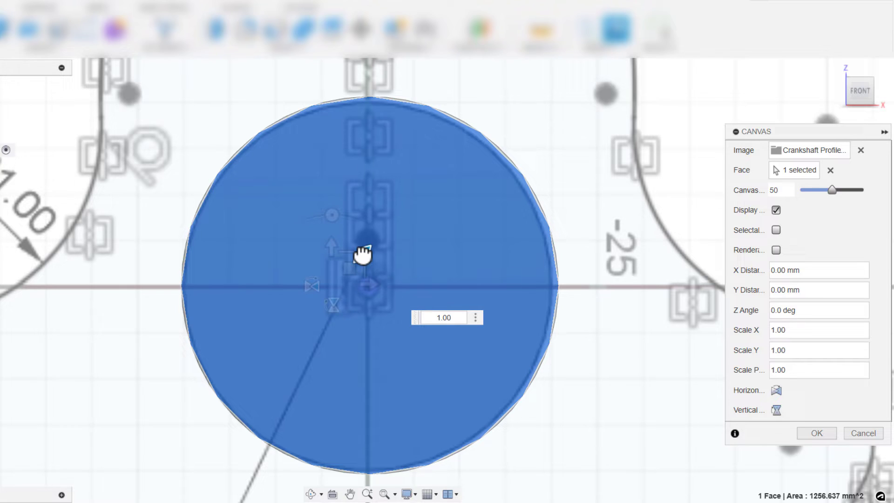
pyautogui.moveTo(365, 253); pyautogui.dragTo(356, 264)
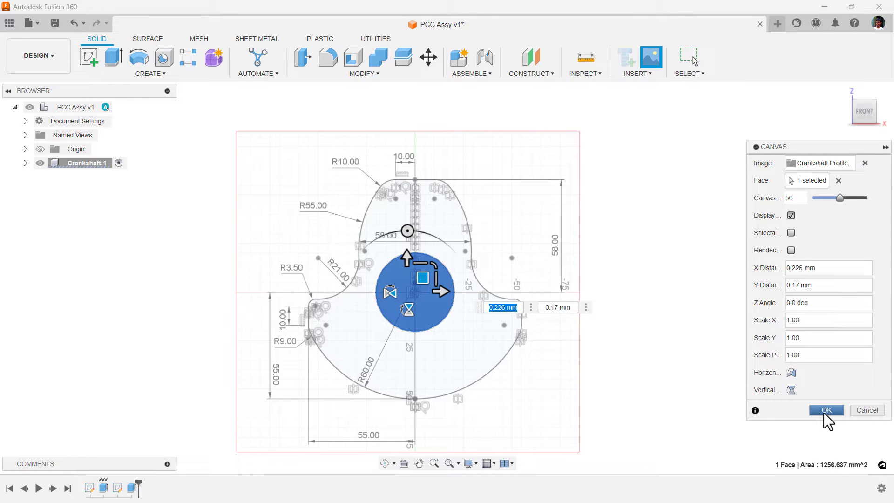
pyautogui.click(825, 409)
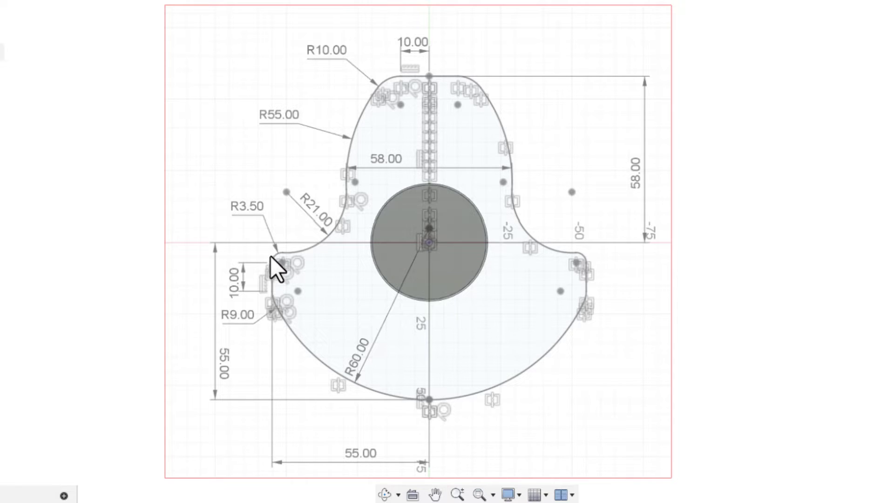
pyautogui.moveTo(429, 82)
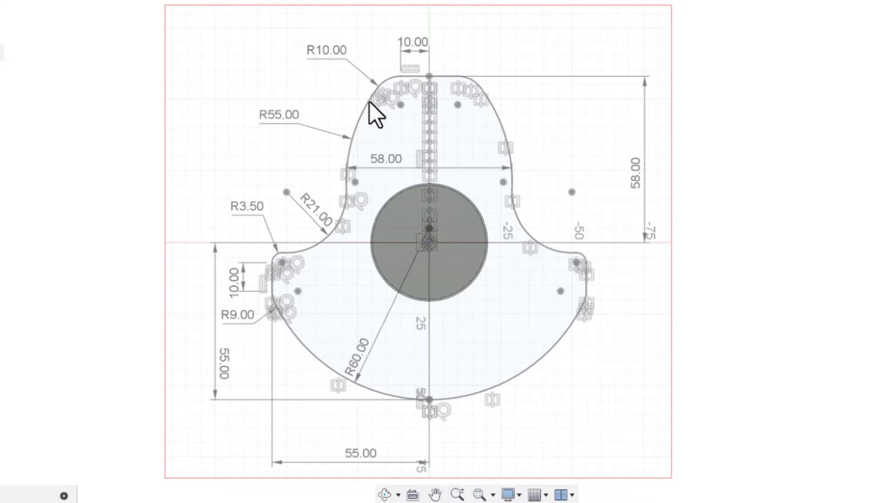
pyautogui.moveTo(376, 63)
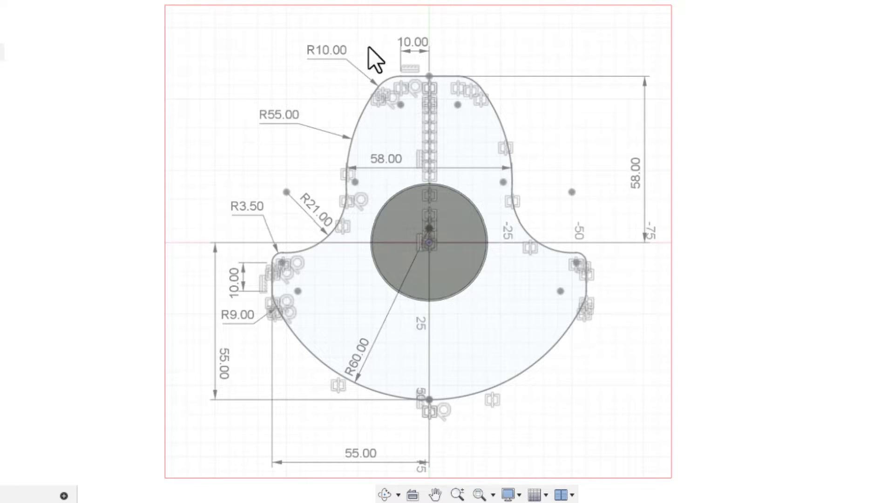
pyautogui.moveTo(533, 159)
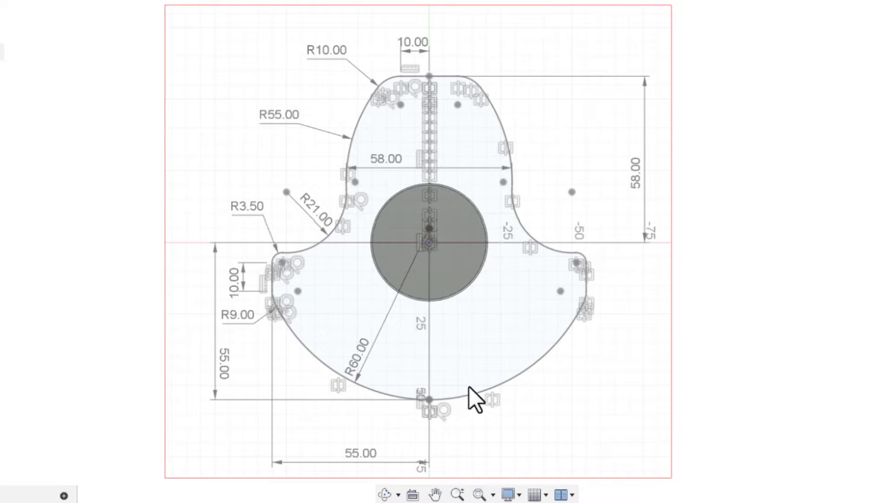
pyautogui.moveTo(570, 322)
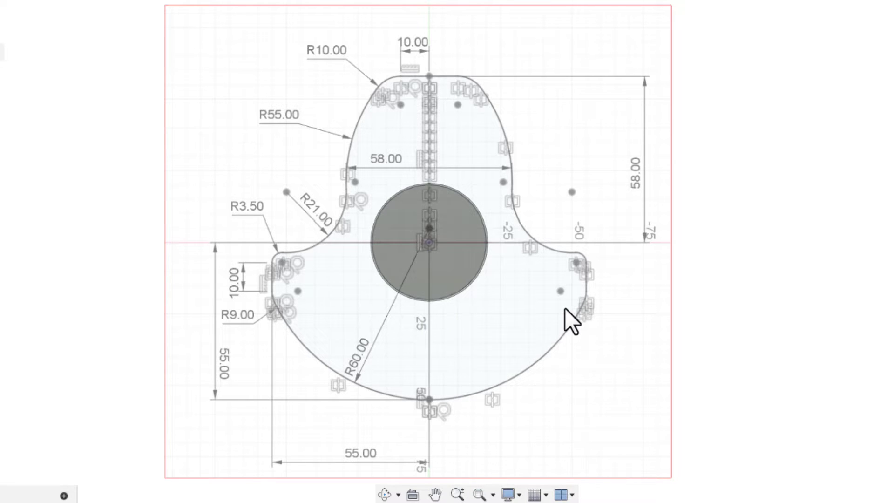
pyautogui.moveTo(328, 108)
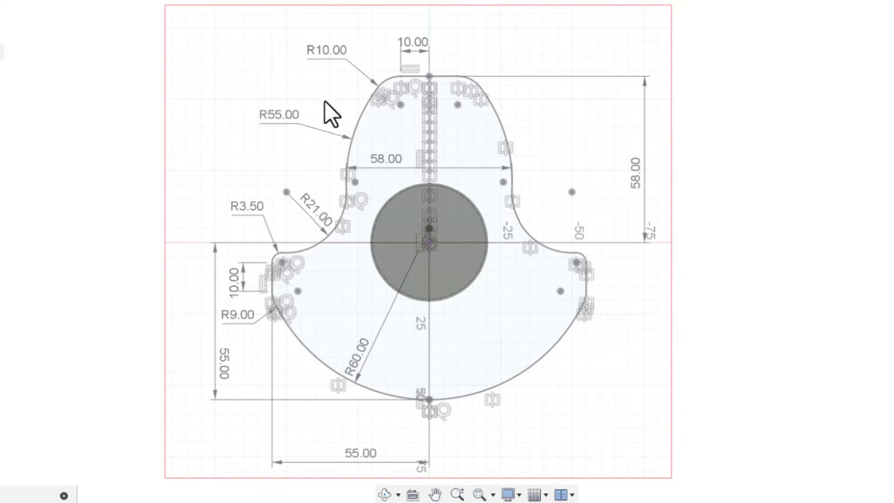
pyautogui.moveTo(277, 339)
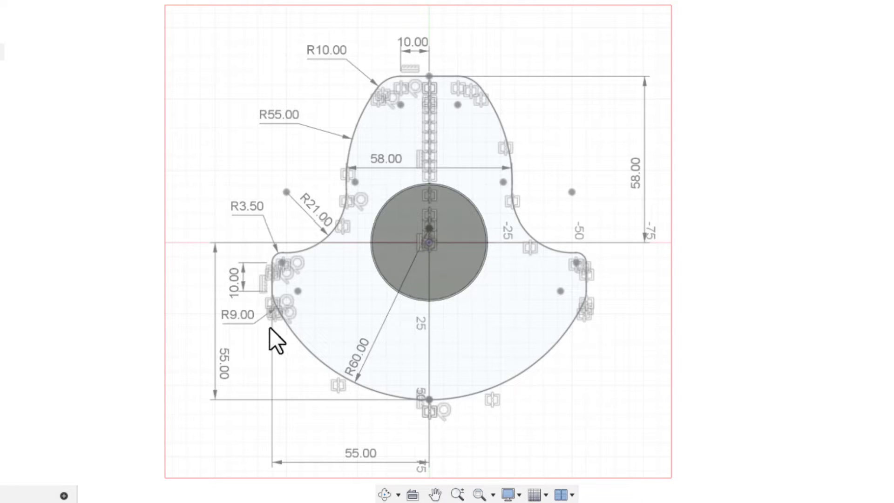
pyautogui.moveTo(397, 61)
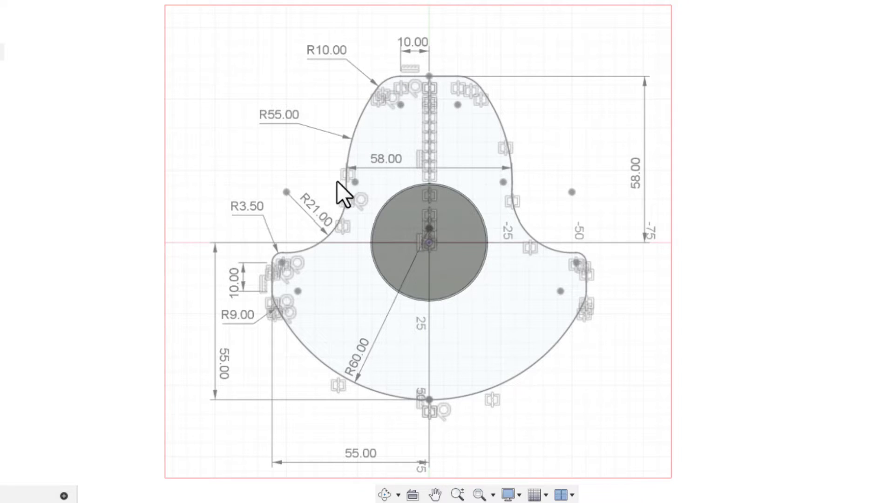
pyautogui.moveTo(293, 268)
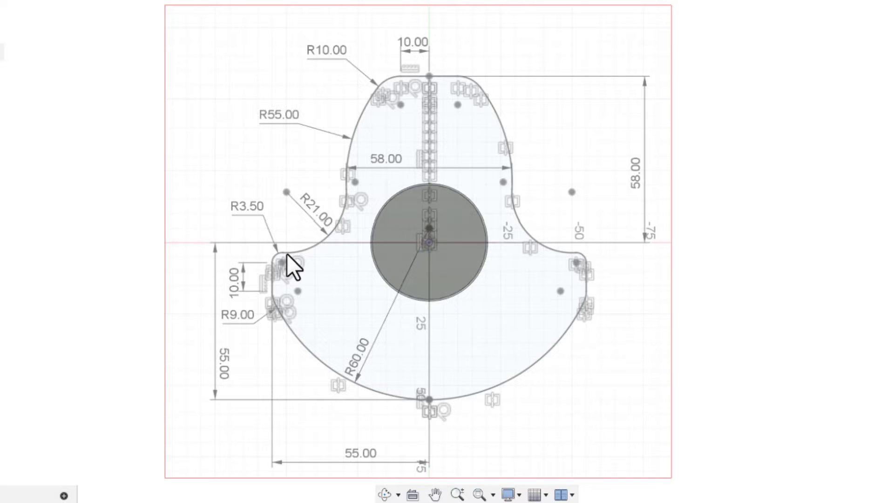
pyautogui.moveTo(367, 94)
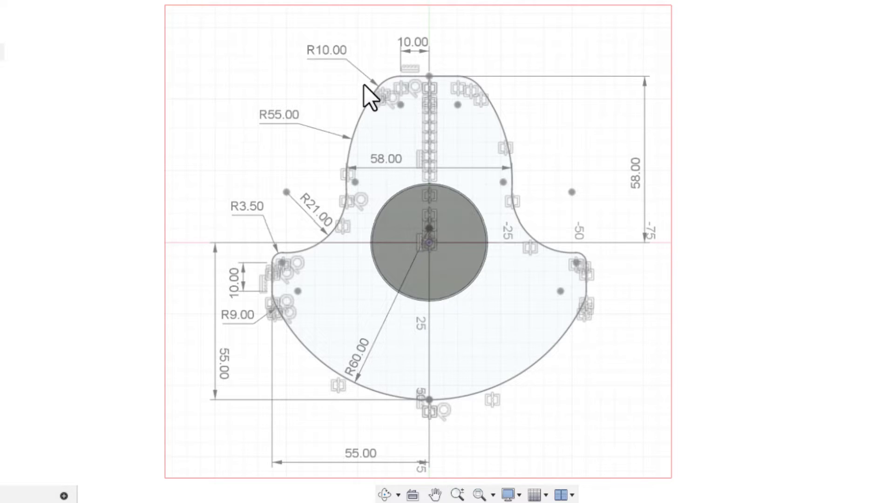
pyautogui.moveTo(287, 343)
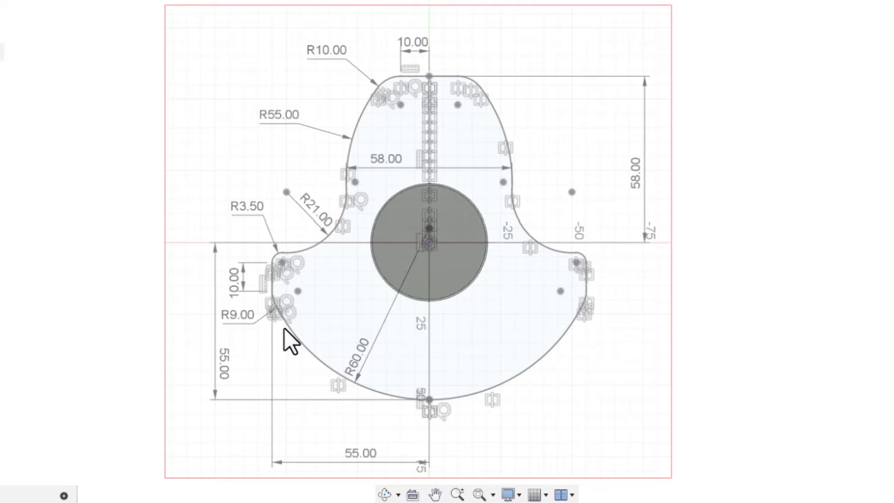
pyautogui.moveTo(256, 388)
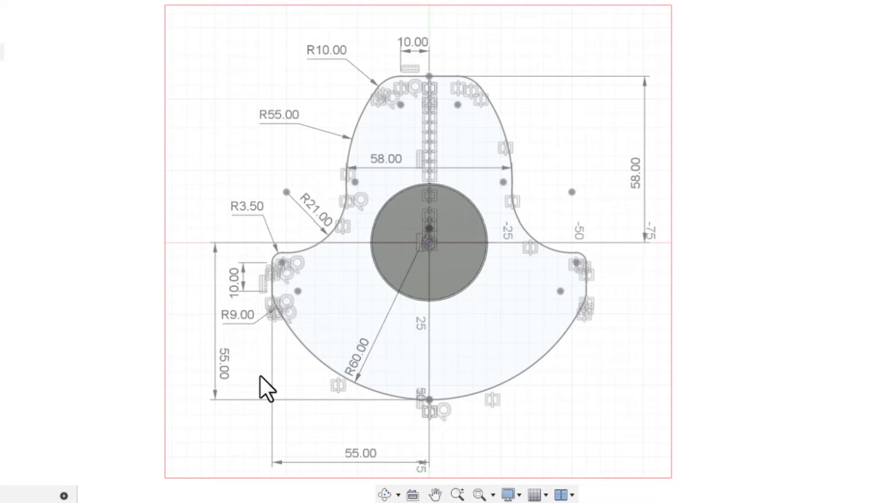
pyautogui.moveTo(319, 228)
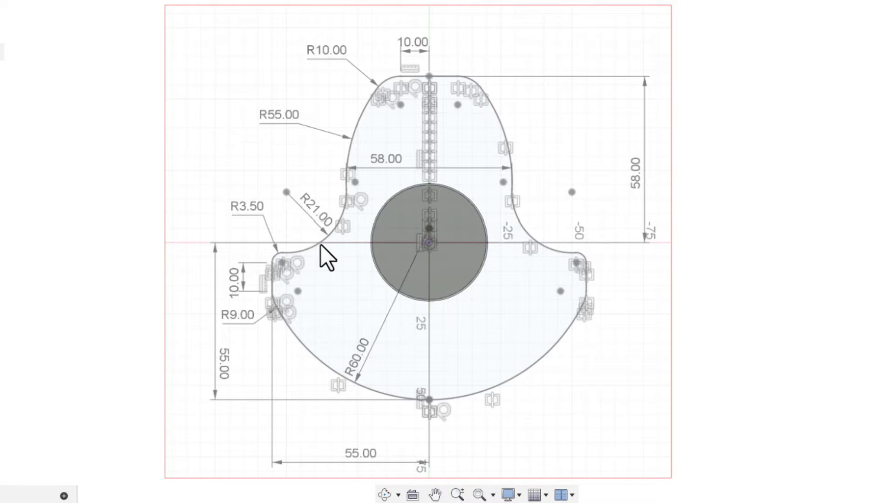
pyautogui.moveTo(300, 251)
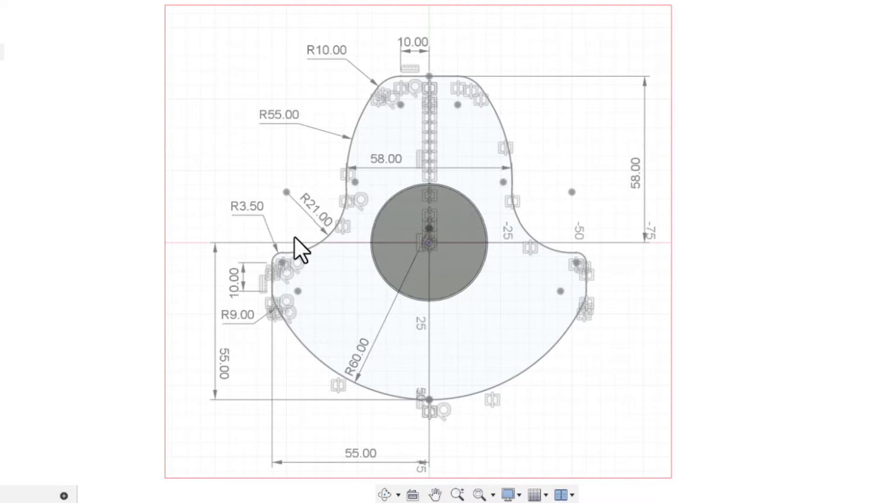
pyautogui.moveTo(122, 206)
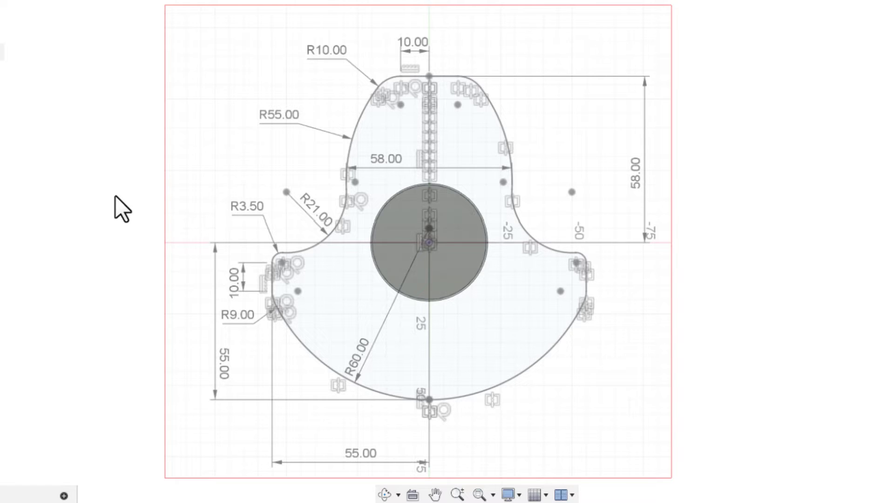
pyautogui.moveTo(154, 268)
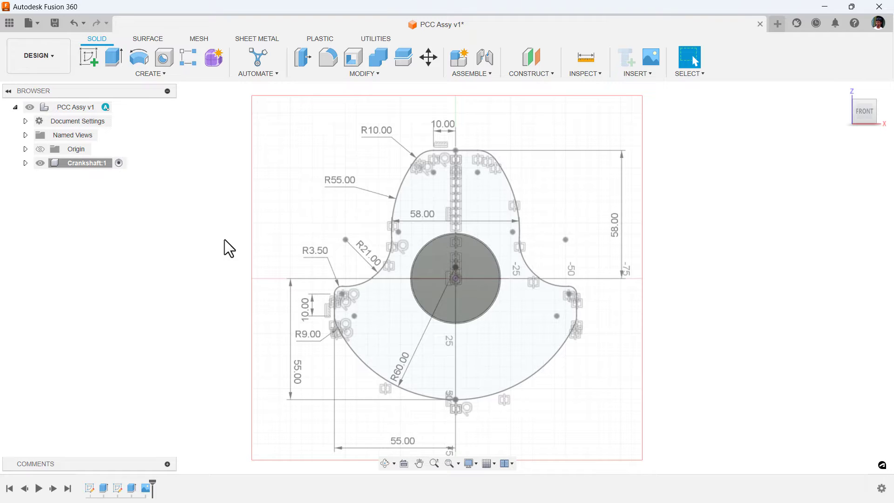
pyautogui.moveTo(89, 56)
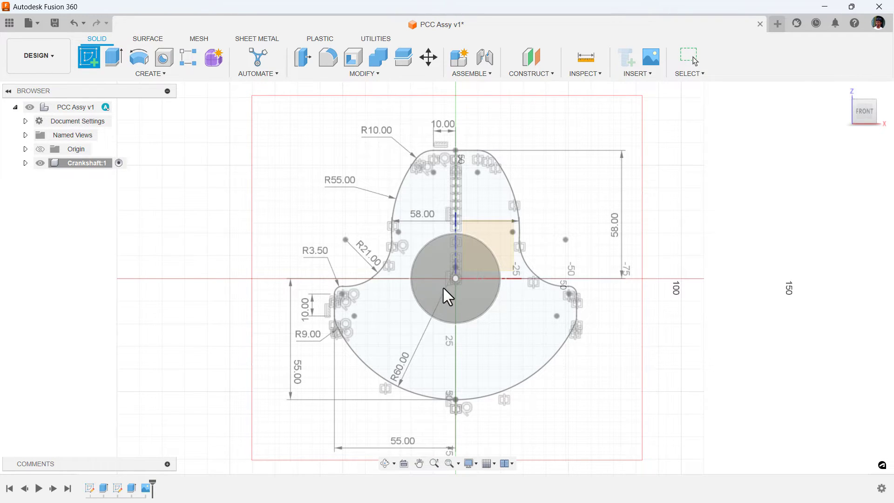
pyautogui.moveTo(430, 294)
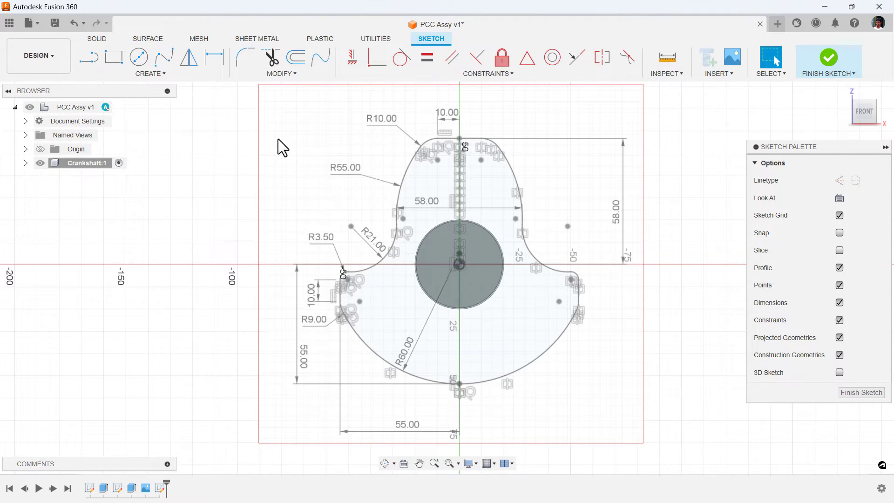
pyautogui.moveTo(89, 56)
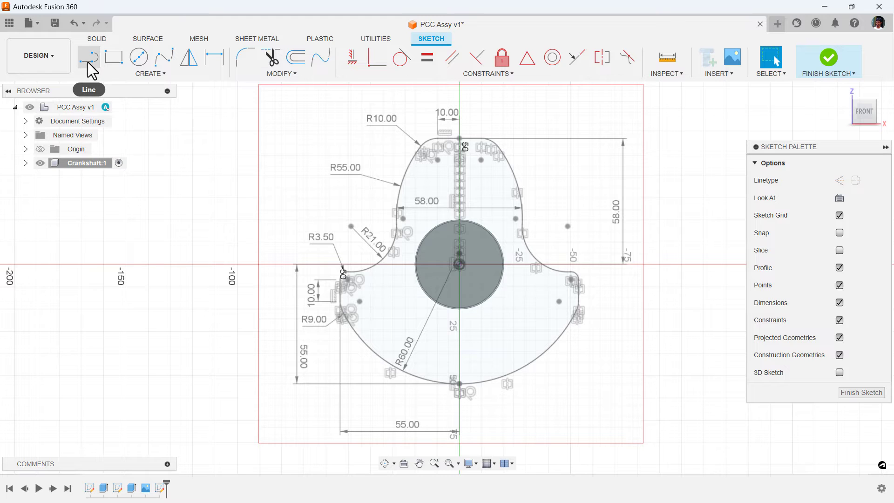
# Trace the profile's left half with lines and tangent arcs around the corner and top.
pyautogui.click(88, 57)
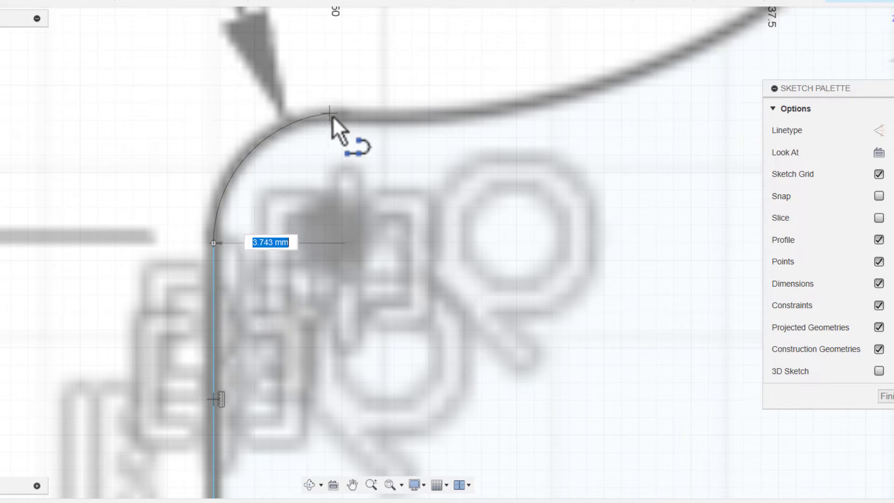
pyautogui.moveTo(336, 119); pyautogui.dragTo(276, 154)
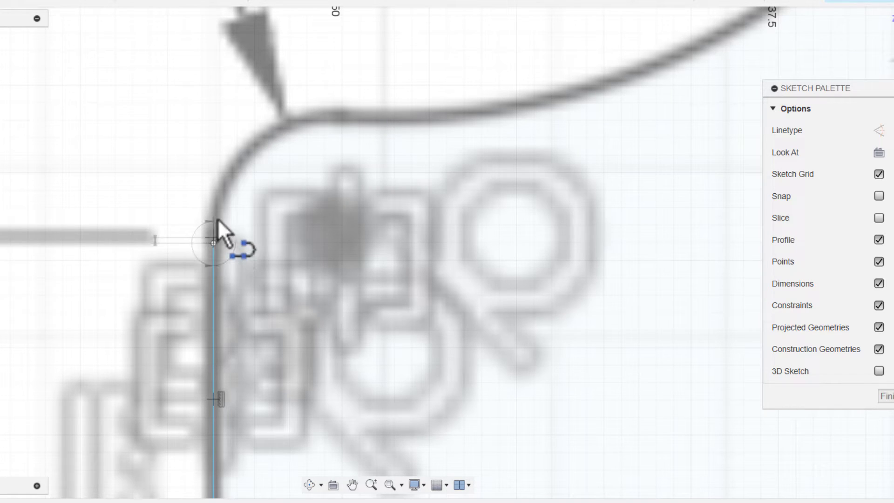
pyautogui.moveTo(214, 242); pyautogui.dragTo(345, 123)
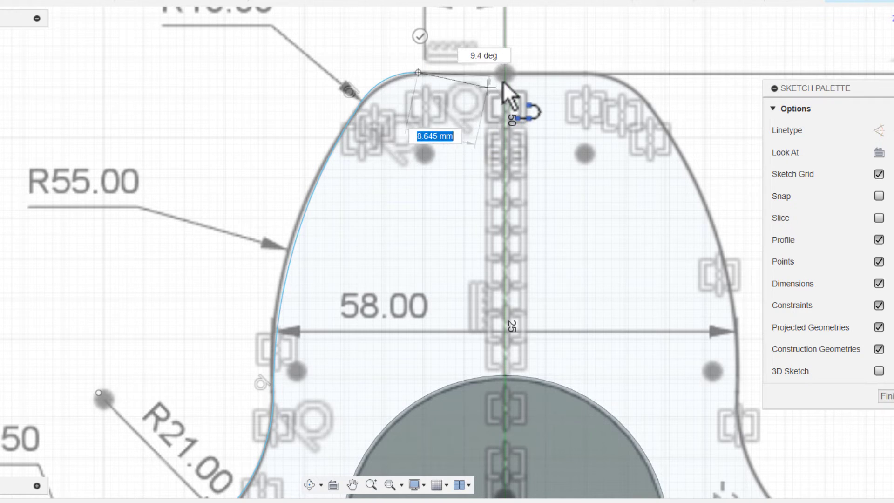
pyautogui.moveTo(506, 85); pyautogui.dragTo(510, 77)
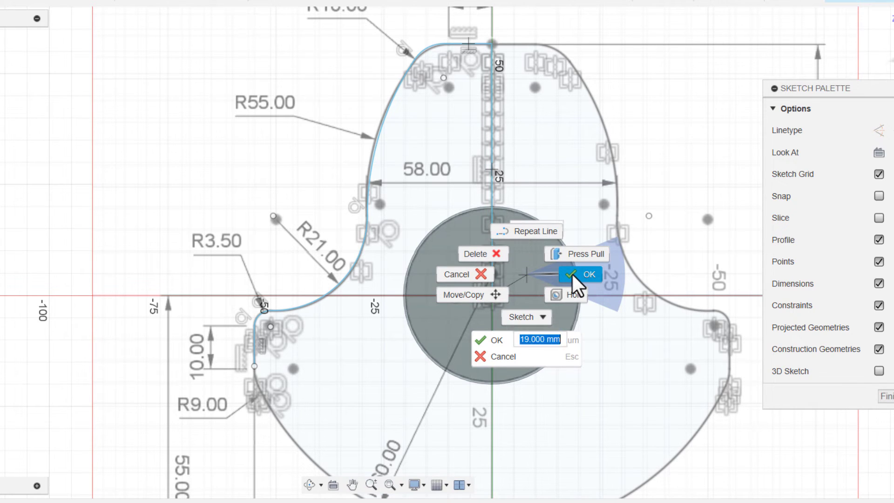
# Stop drawing and constrain the centre line to be vertical.
pyautogui.click(588, 274)
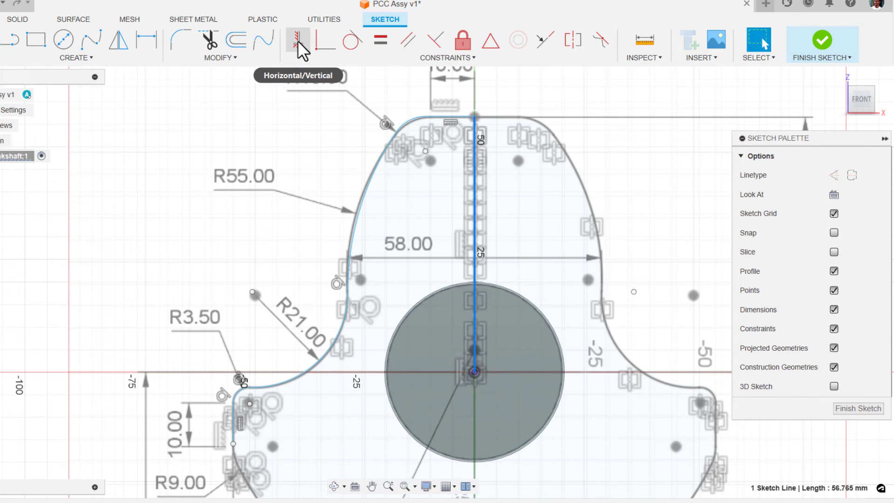
pyautogui.click(297, 41)
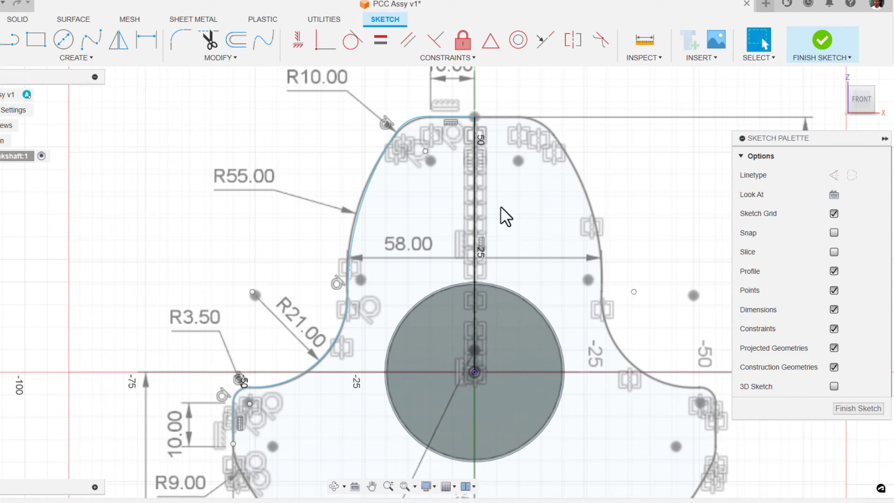
pyautogui.click(475, 206)
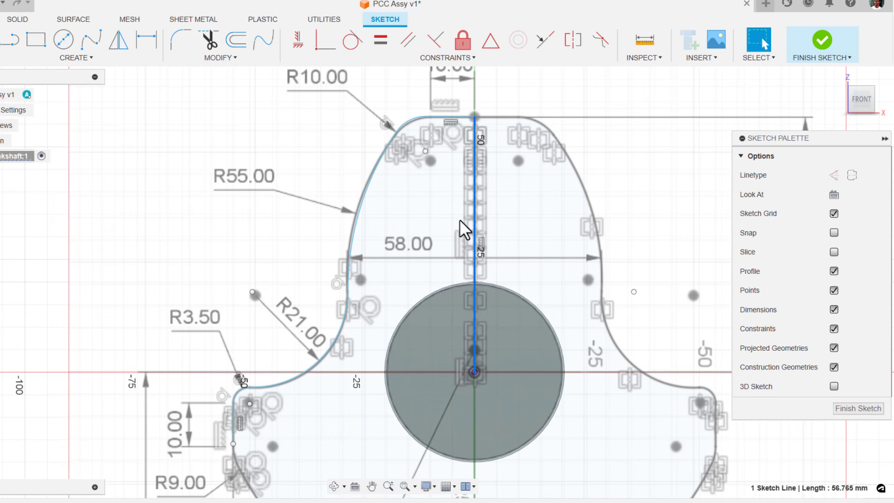
pyautogui.moveTo(703, 232)
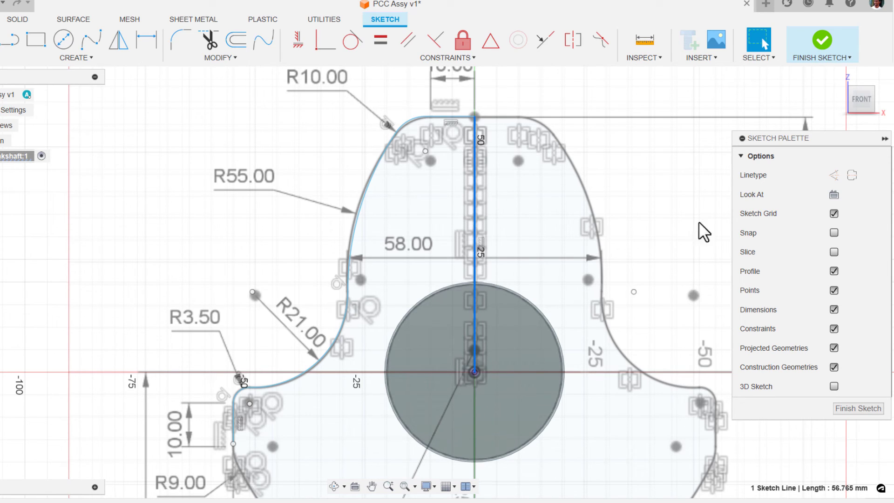
pyautogui.moveTo(833, 175)
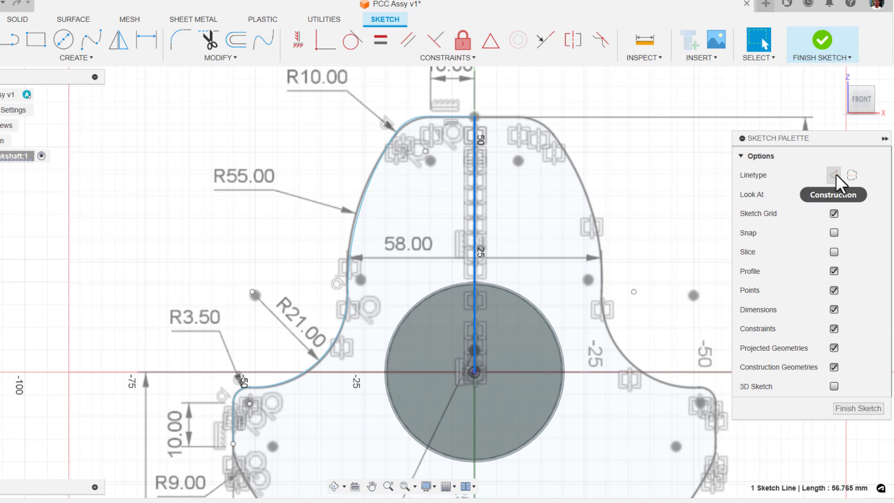
# Convert the centre line to construction geometry and finish the sketch.
pyautogui.click(832, 175)
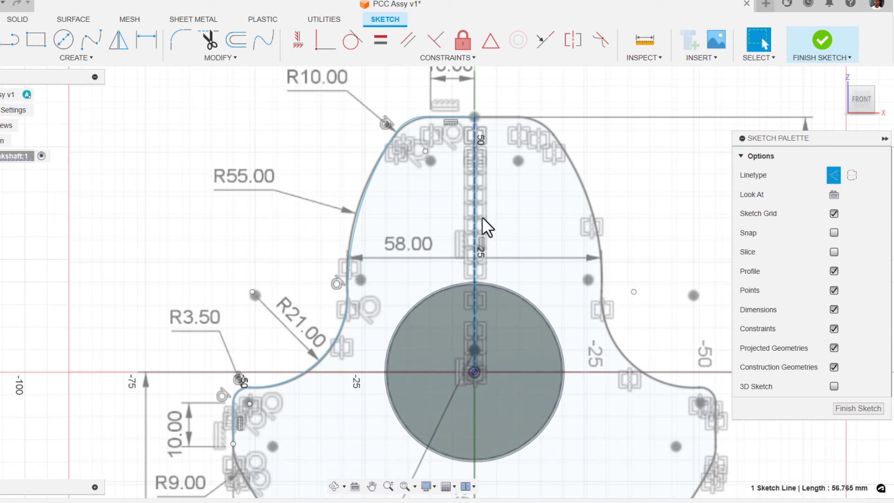
pyautogui.moveTo(552, 224)
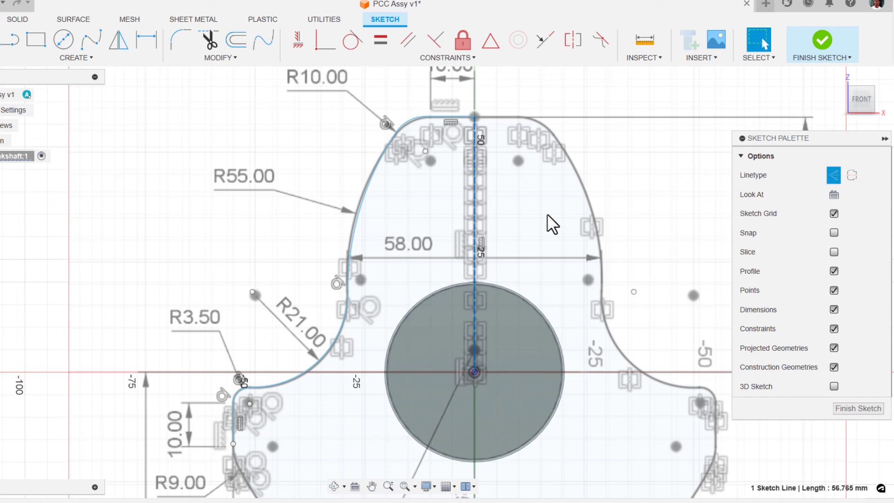
pyautogui.press('Escape')
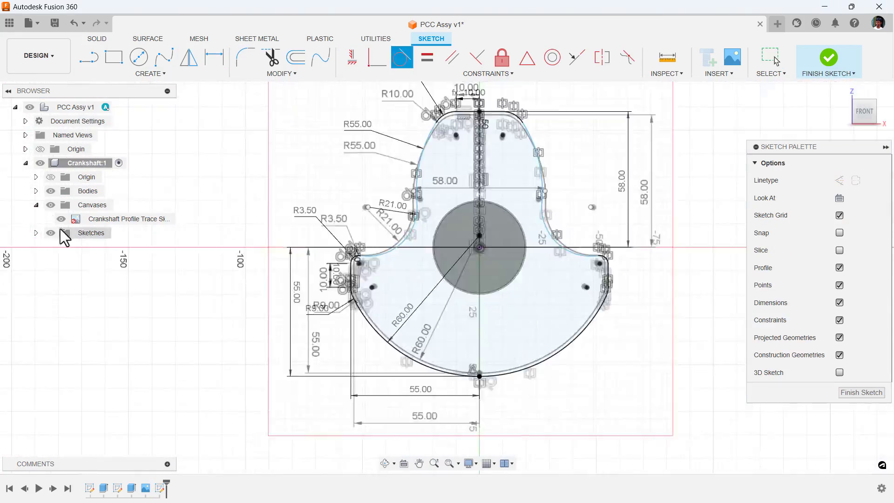
pyautogui.click(828, 58)
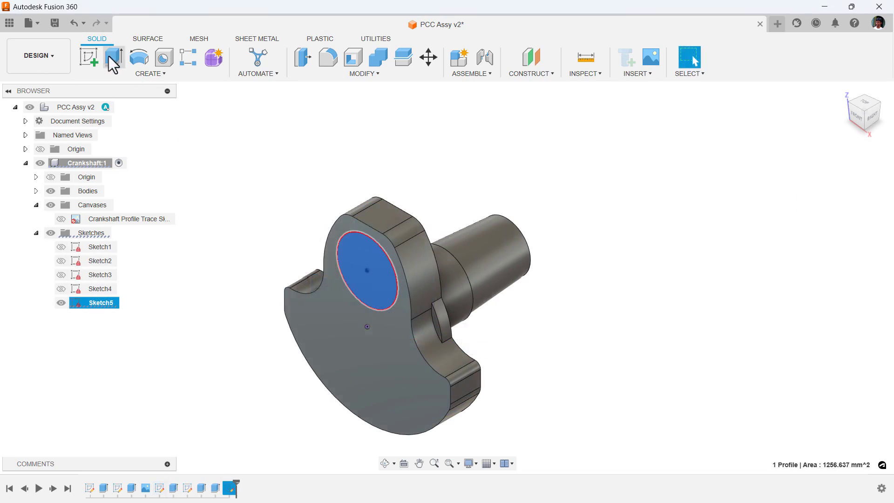